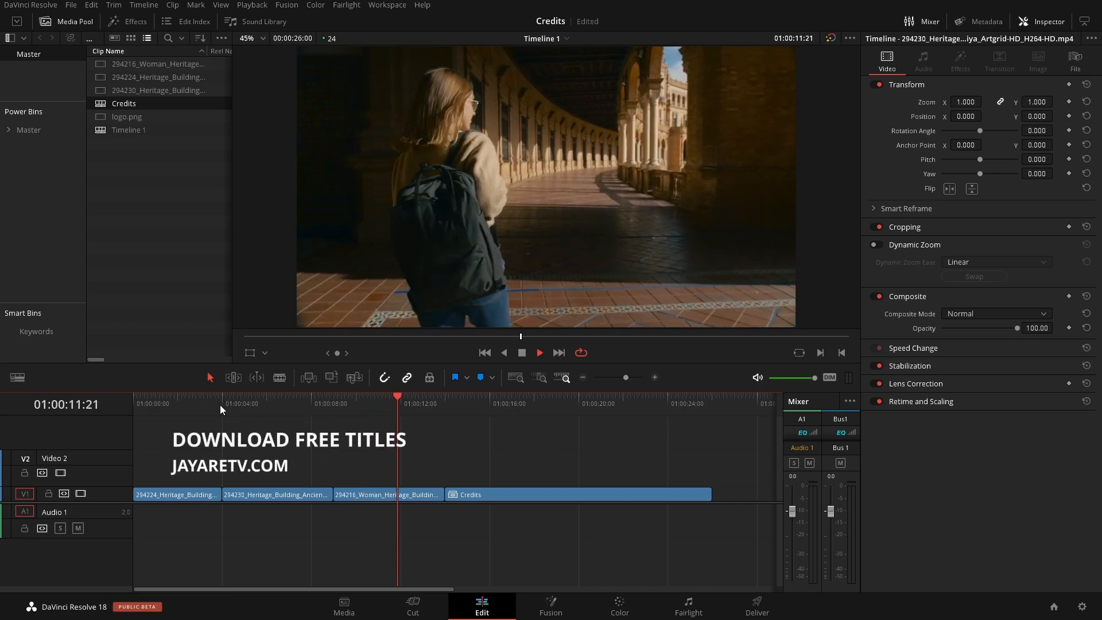
Play back the old credits, then delete the Credits clip from Timeline 1's end.
click(538, 352)
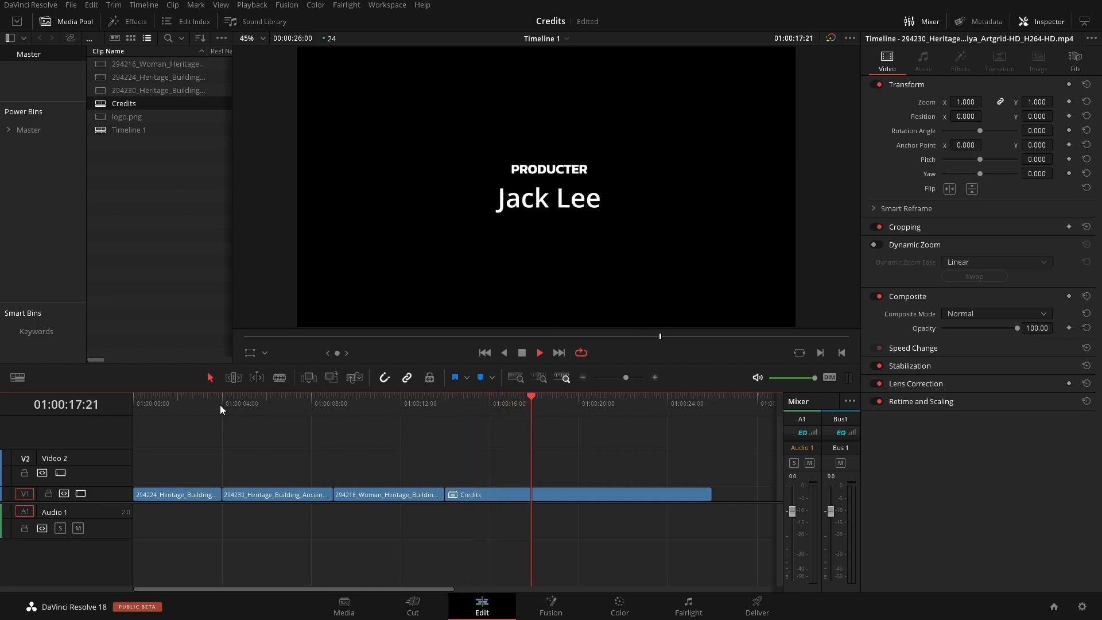
click(538, 352)
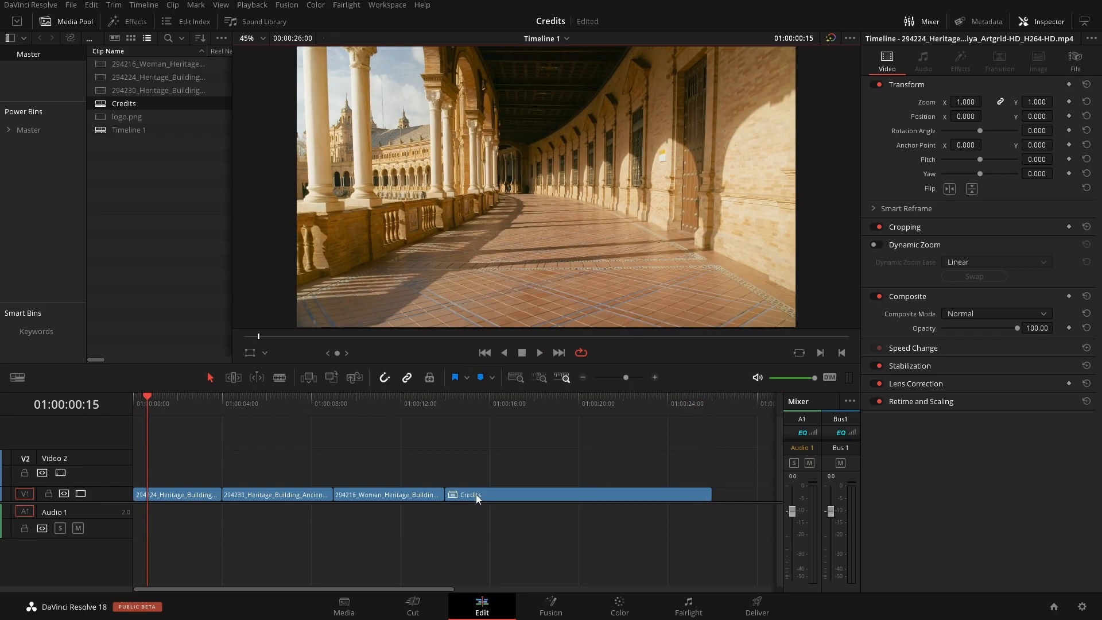
mouse_move(461, 501)
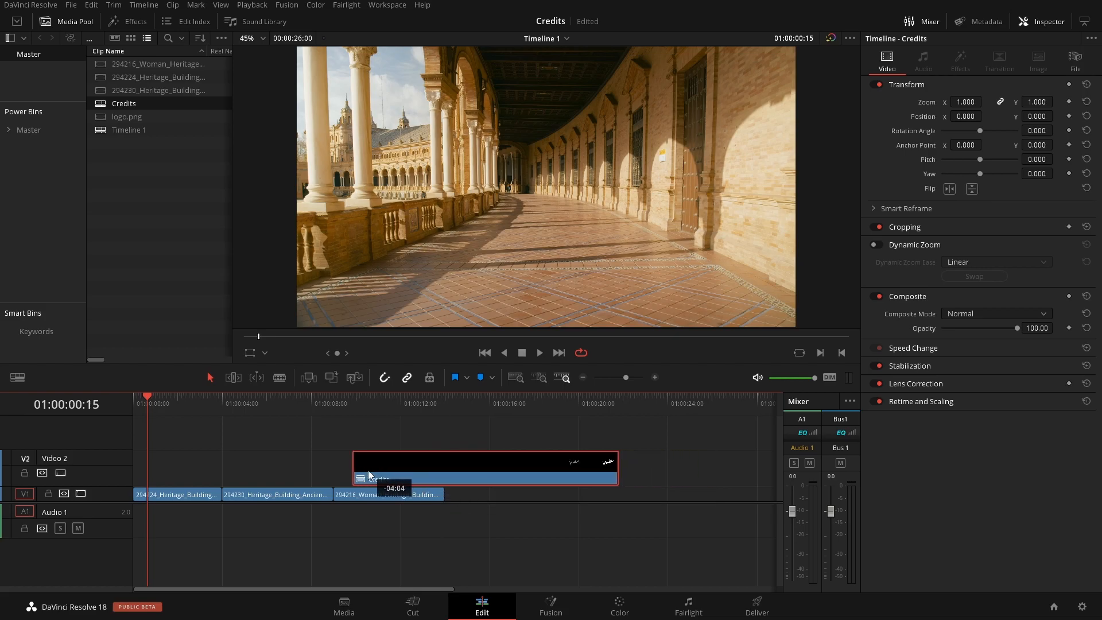
click(539, 352)
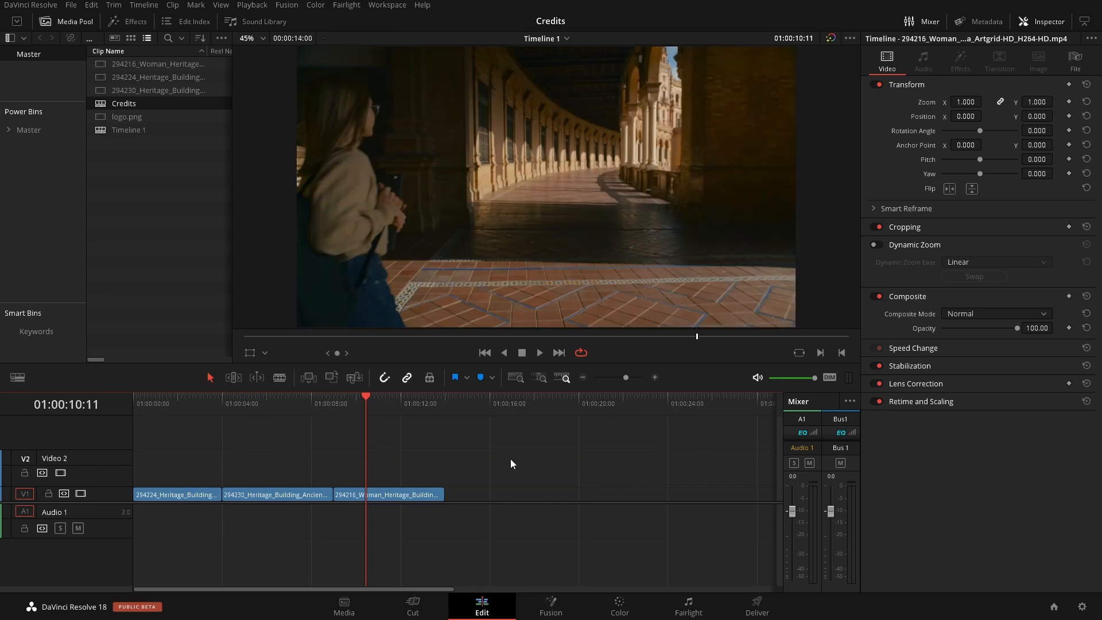
Remove the Credits timeline from the Media Pool and confirm the deletion.
right_click(124, 104)
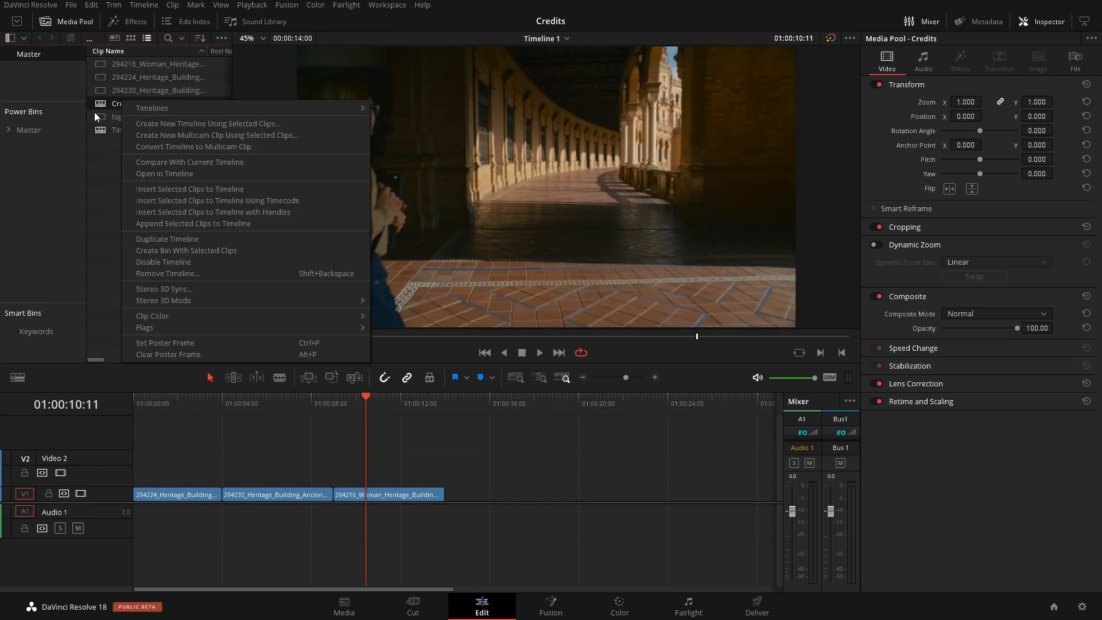
click(167, 273)
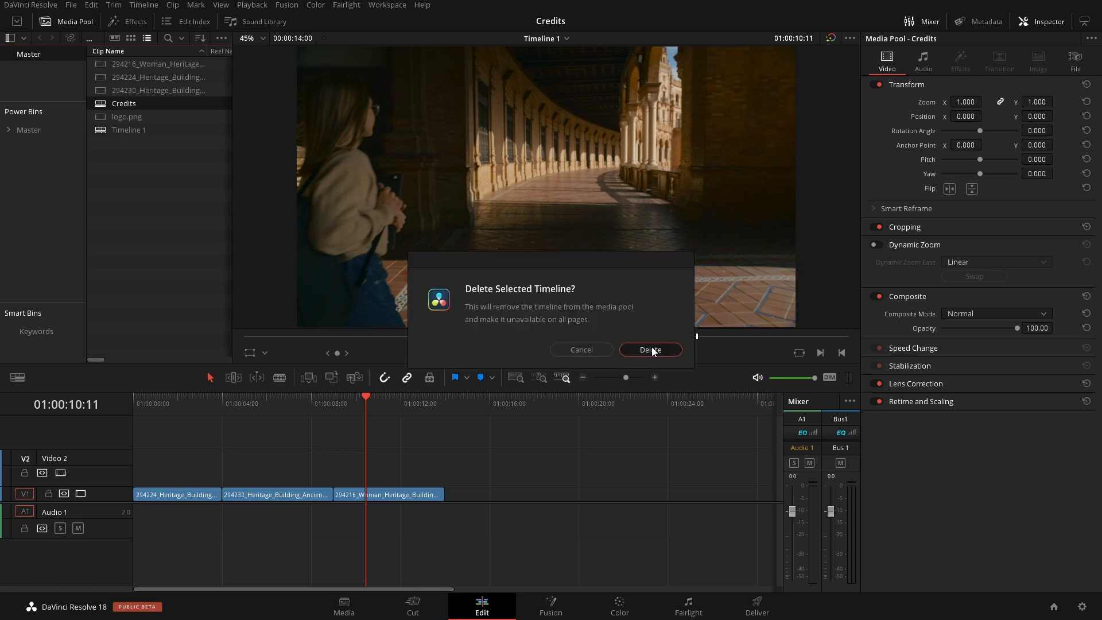
click(650, 350)
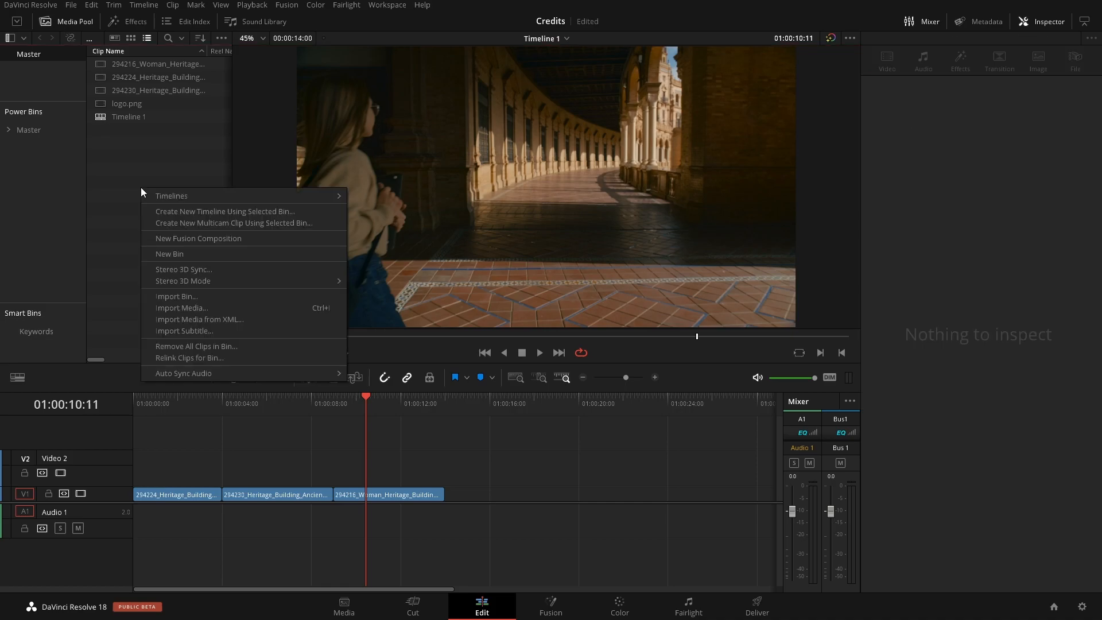
mouse_move(171, 195)
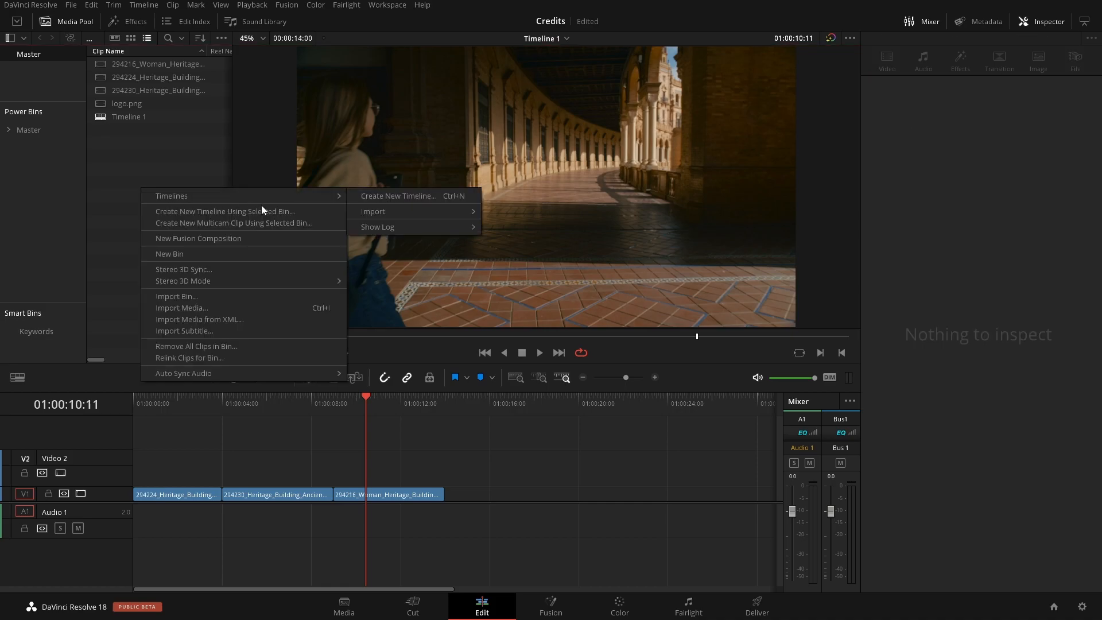
Create an empty timeline named 'credits' and select it in the timeline dropdown.
click(398, 195)
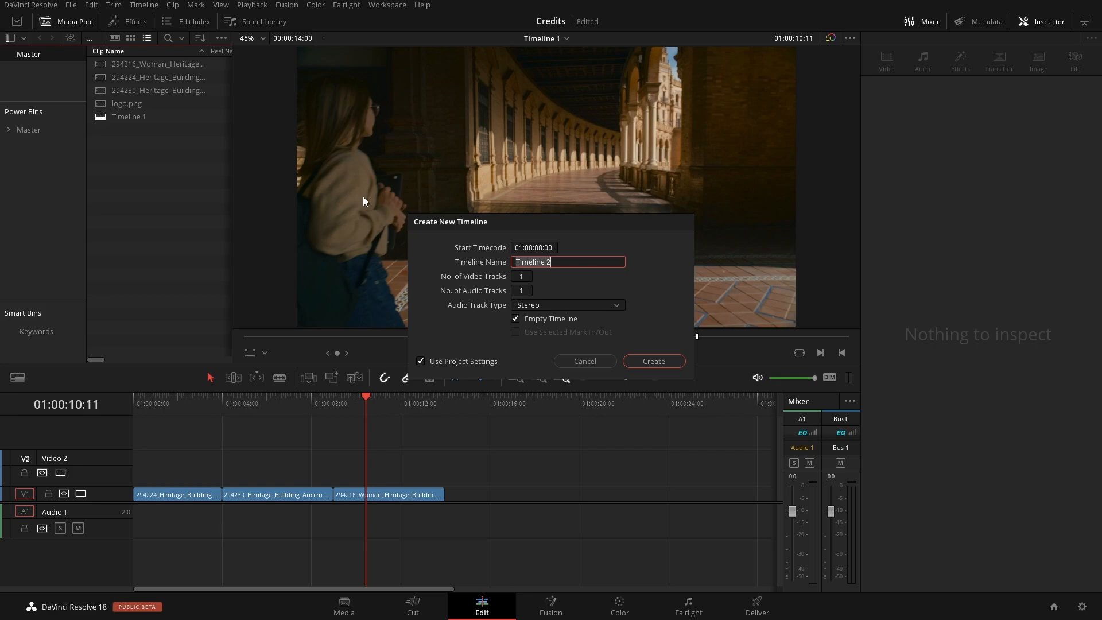
click(651, 361)
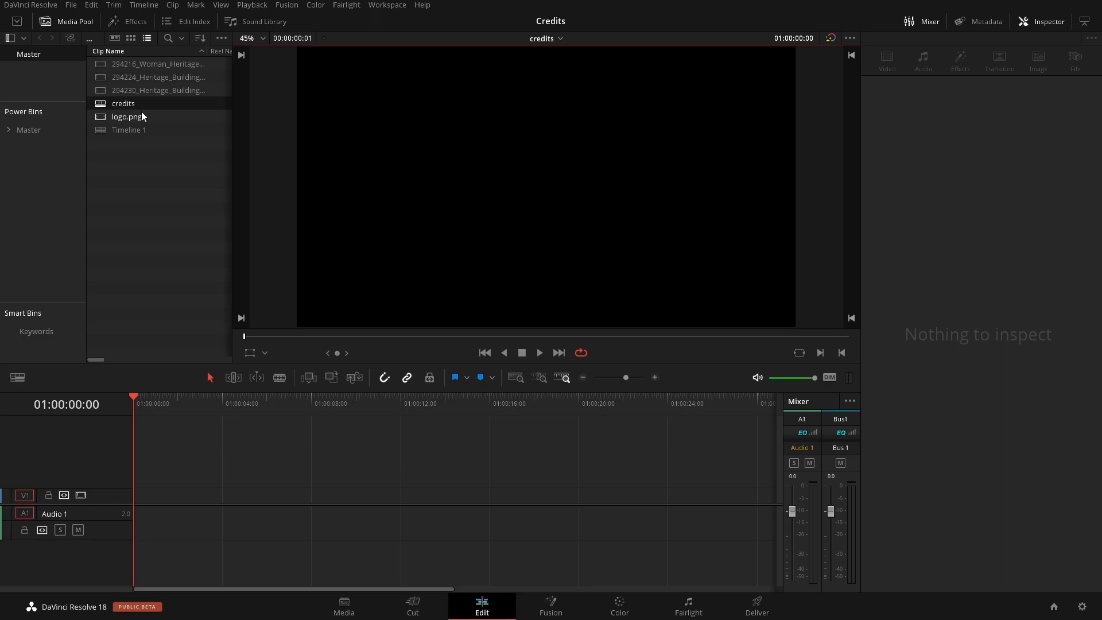
mouse_move(390, 109)
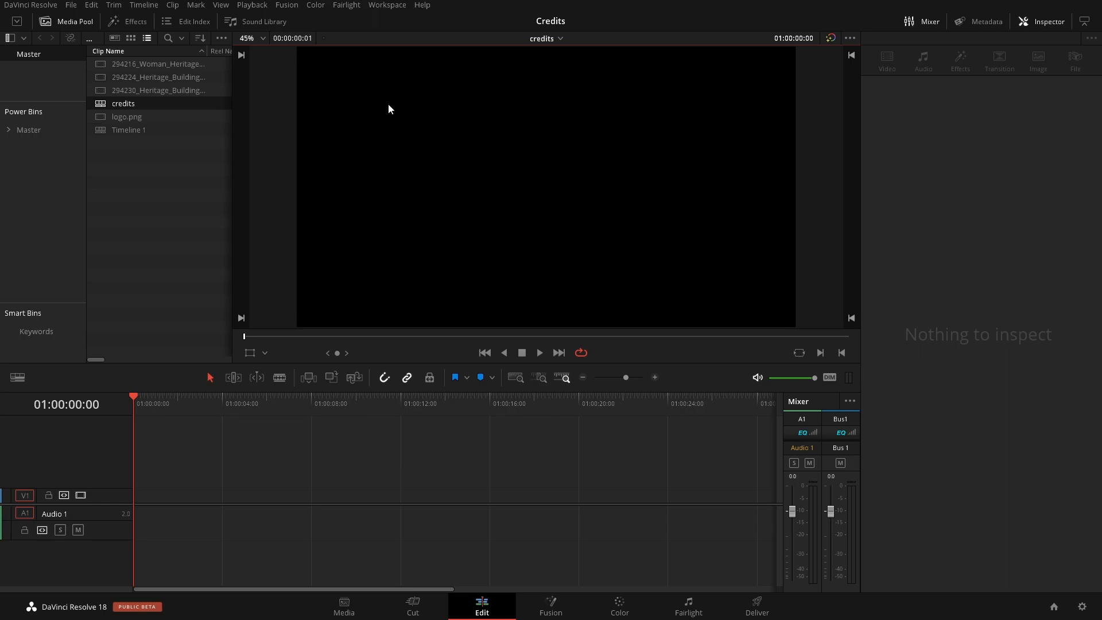
click(547, 38)
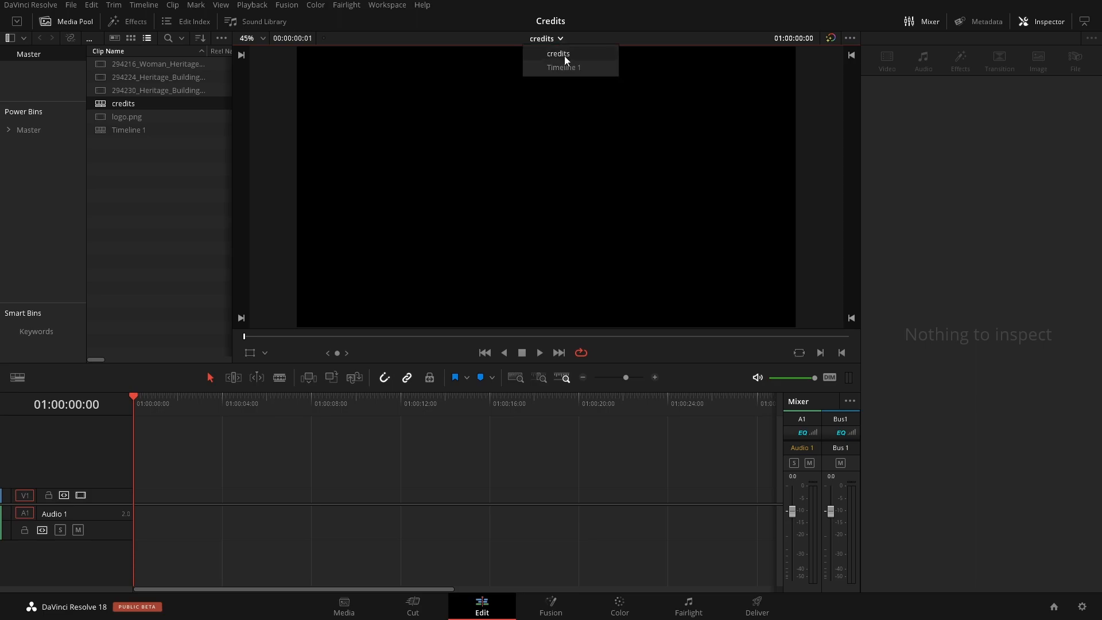
mouse_move(564, 67)
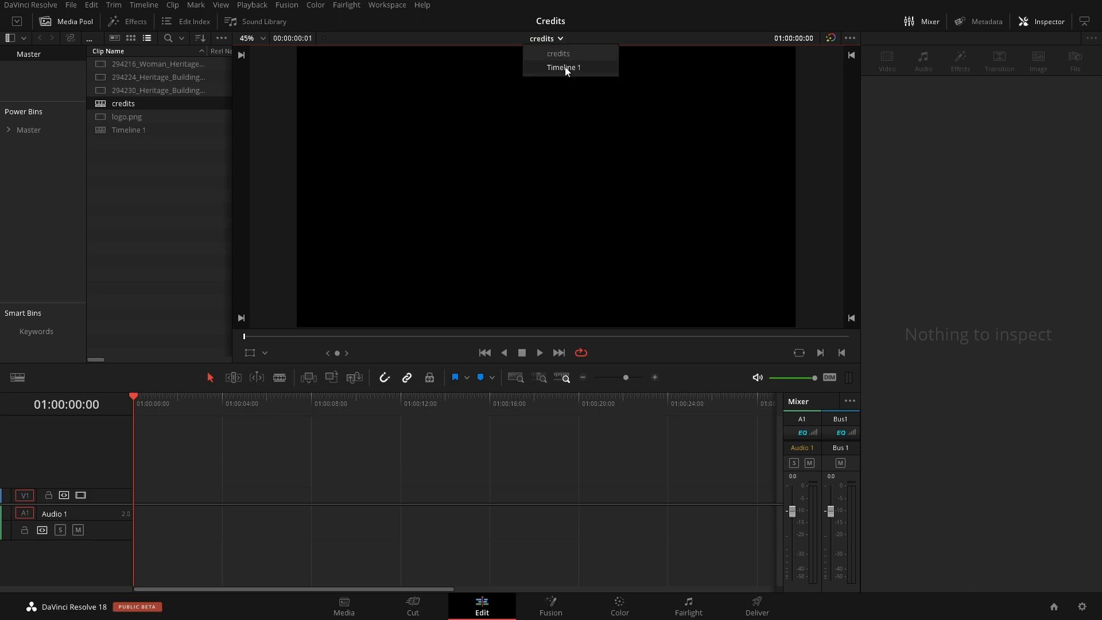
click(557, 53)
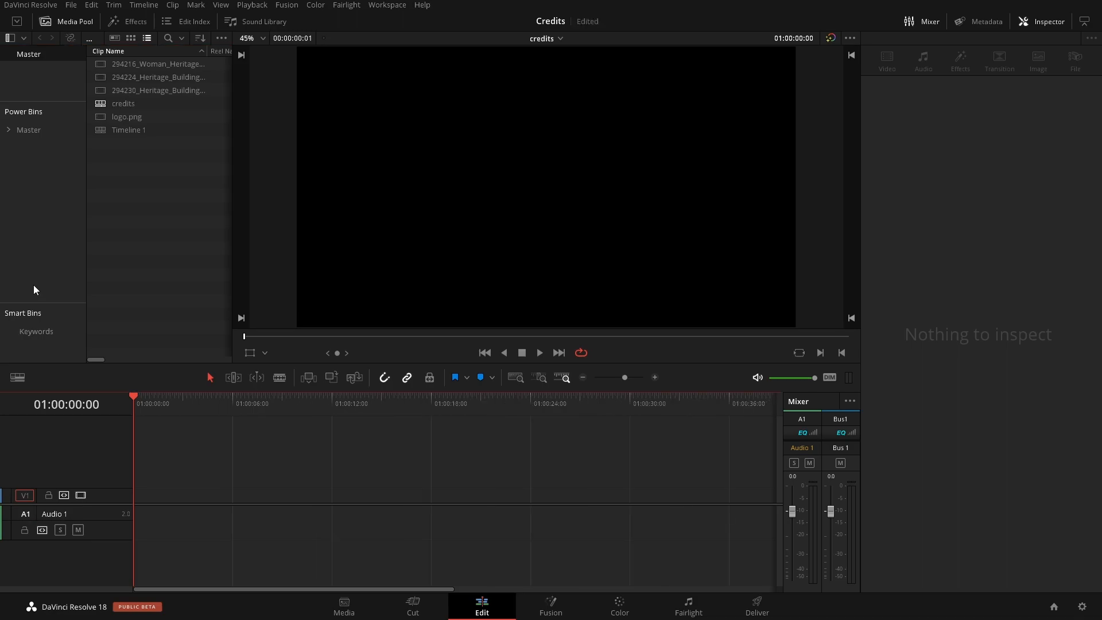
mouse_move(141, 23)
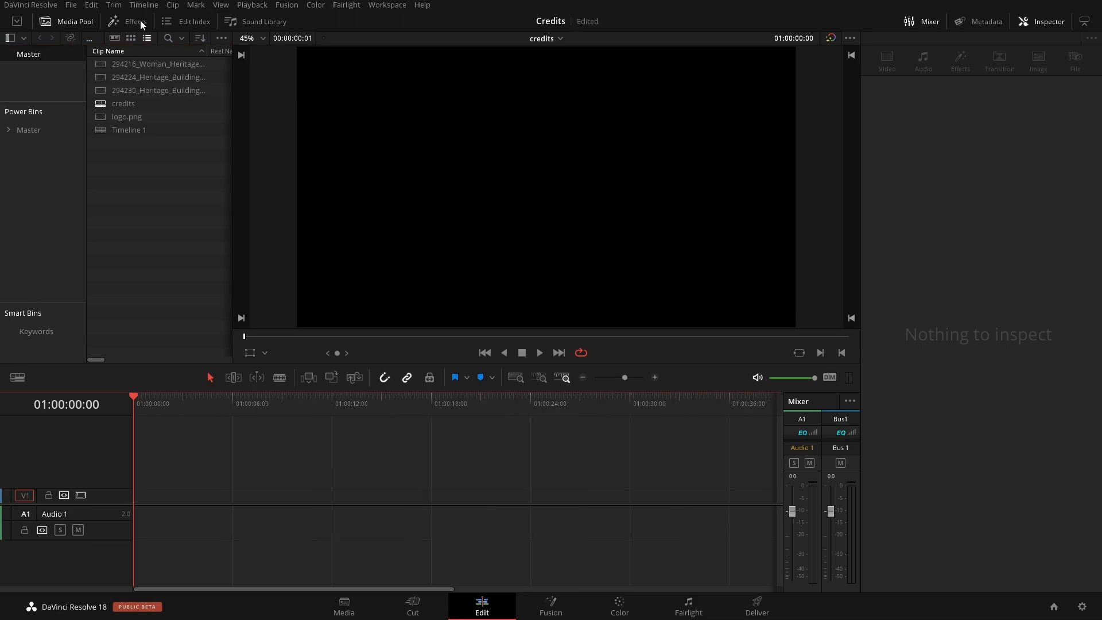
Place the Toolbox Text title at the start of the credits timeline's V1 track.
click(128, 22)
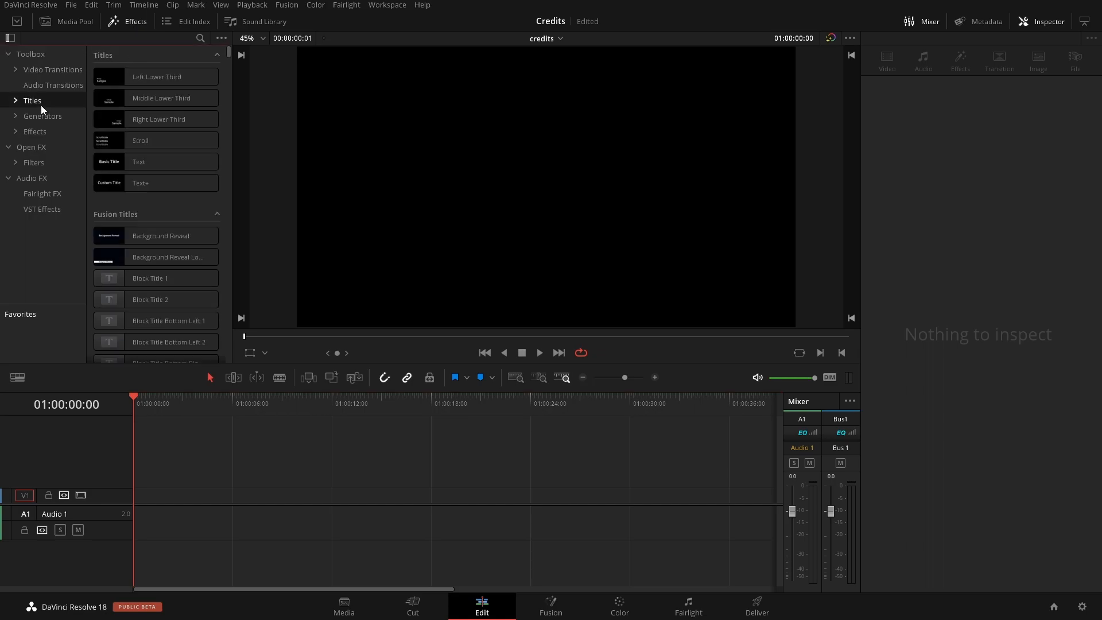
click(138, 161)
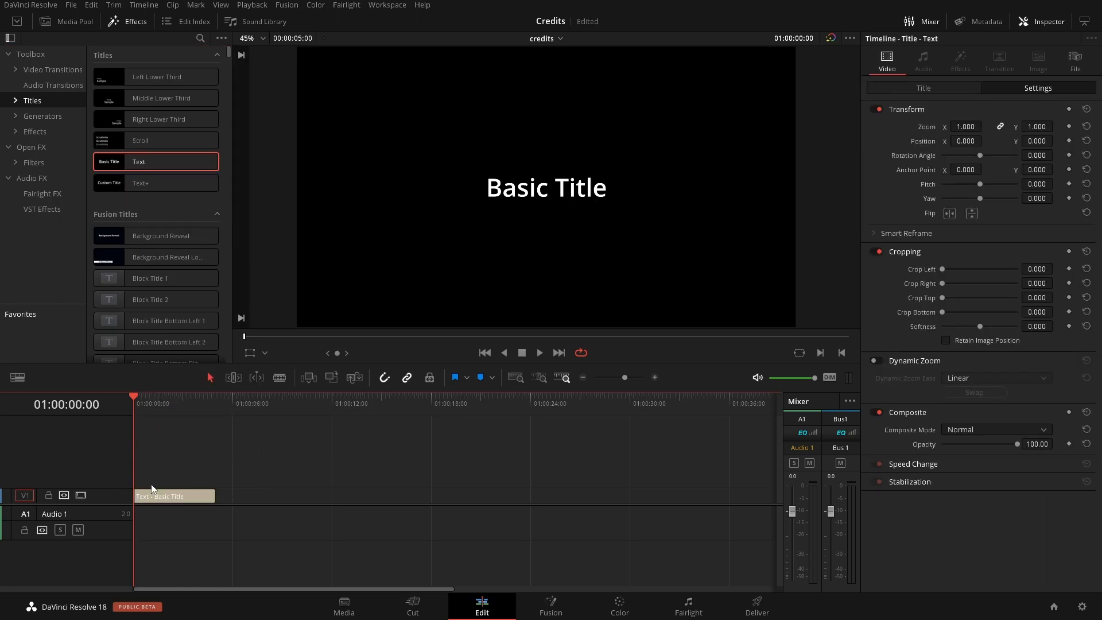
click(175, 496)
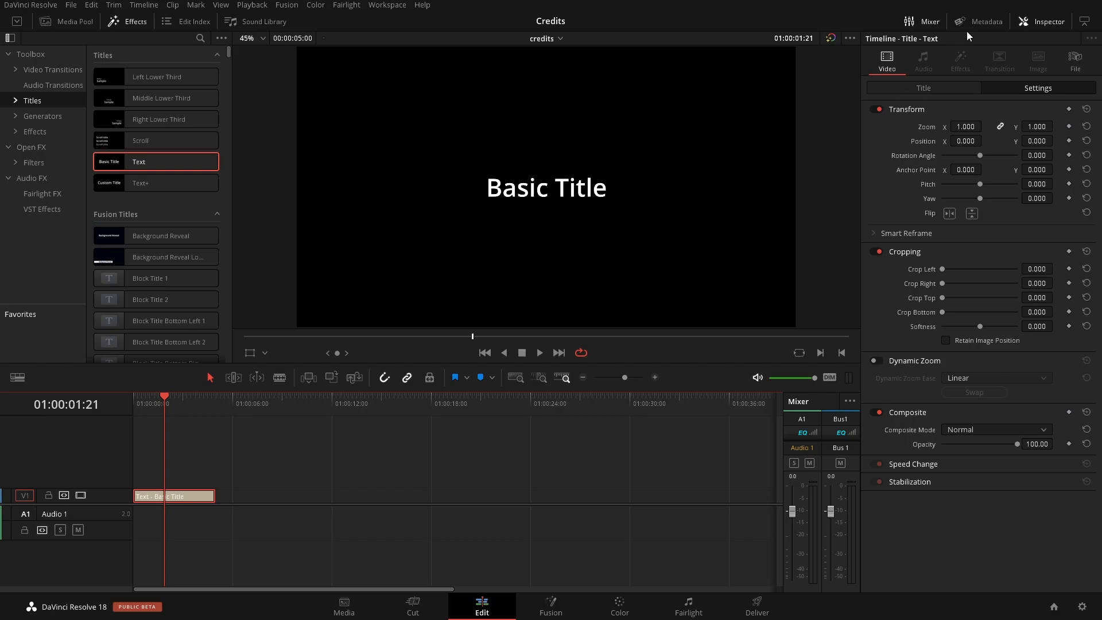
Enter 'DIRECTOR' over 'Tom Smith' and restyle DIRECTOR in Kanit at size 38.
click(923, 88)
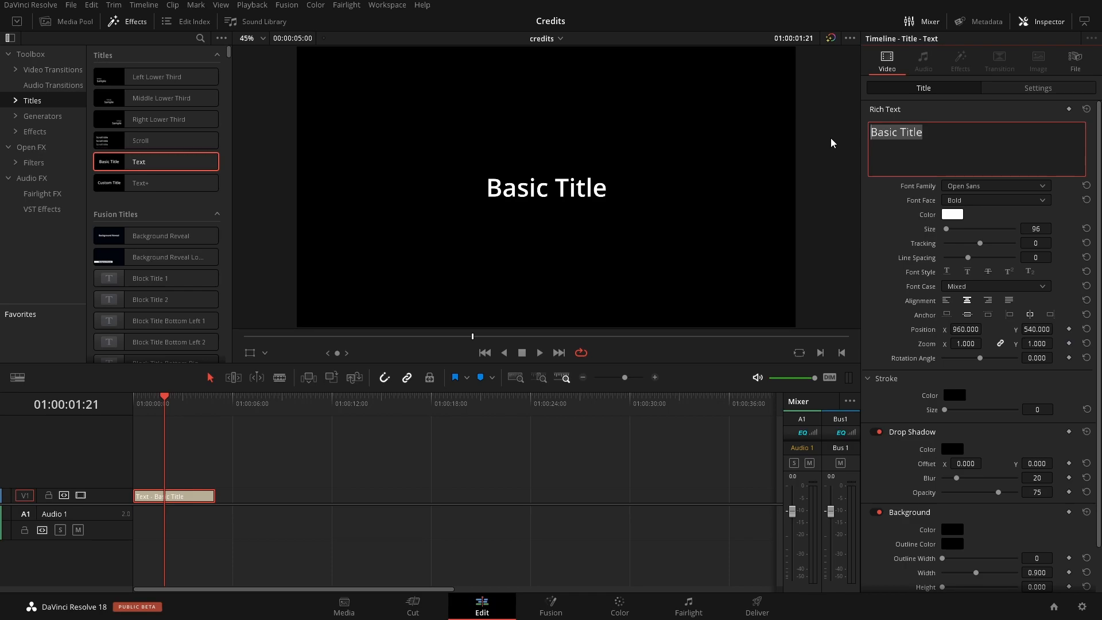
text(D)
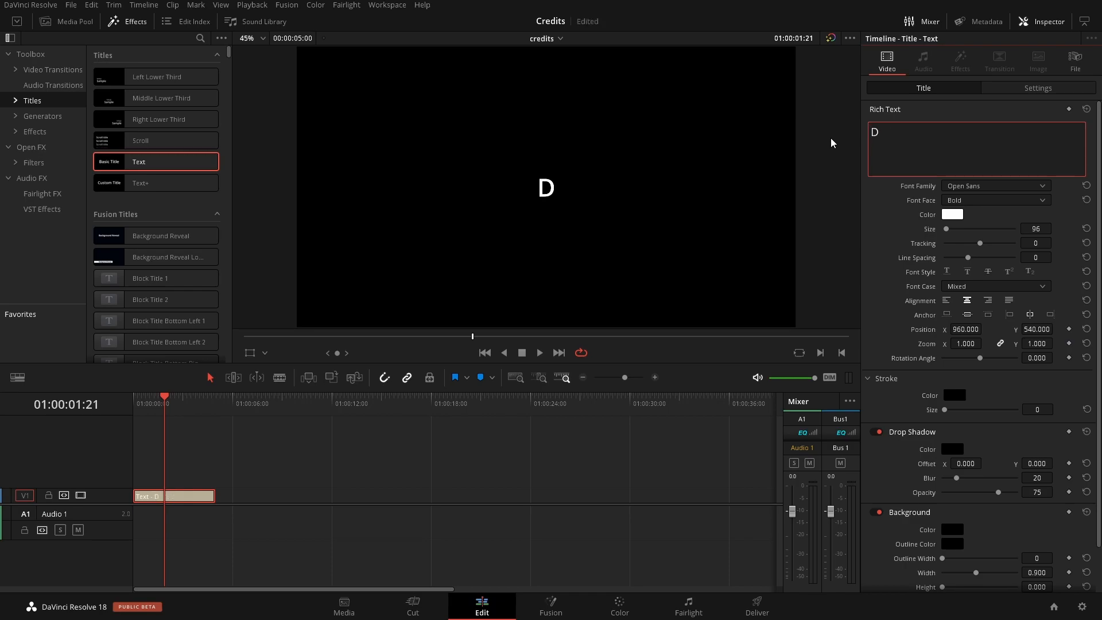
text(IRECTOR)
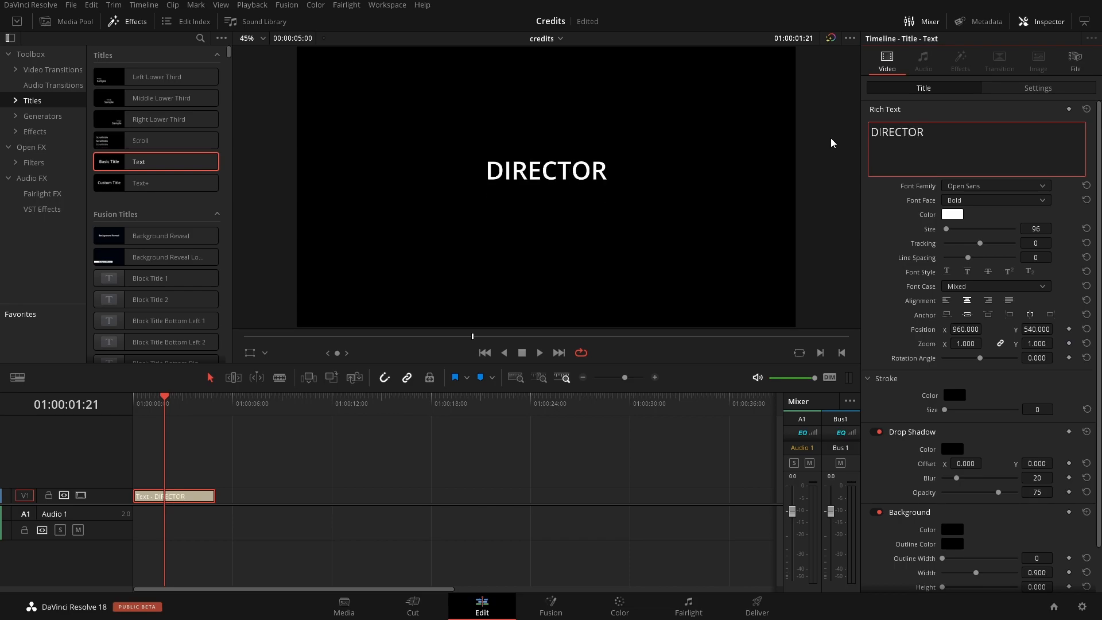
text(Tom Sm)
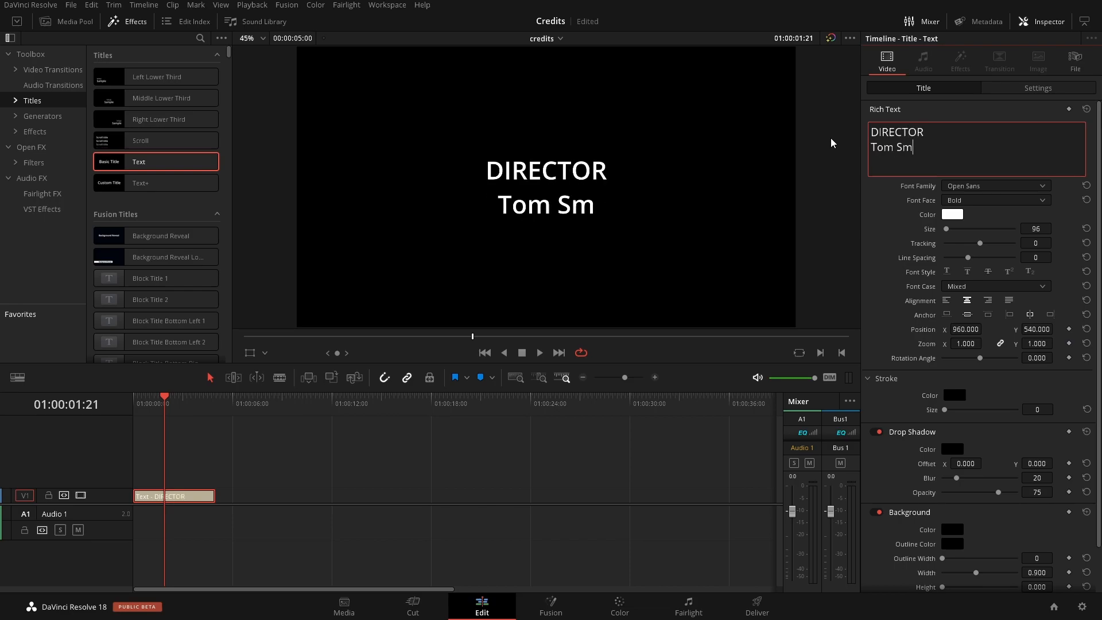
text(ith)
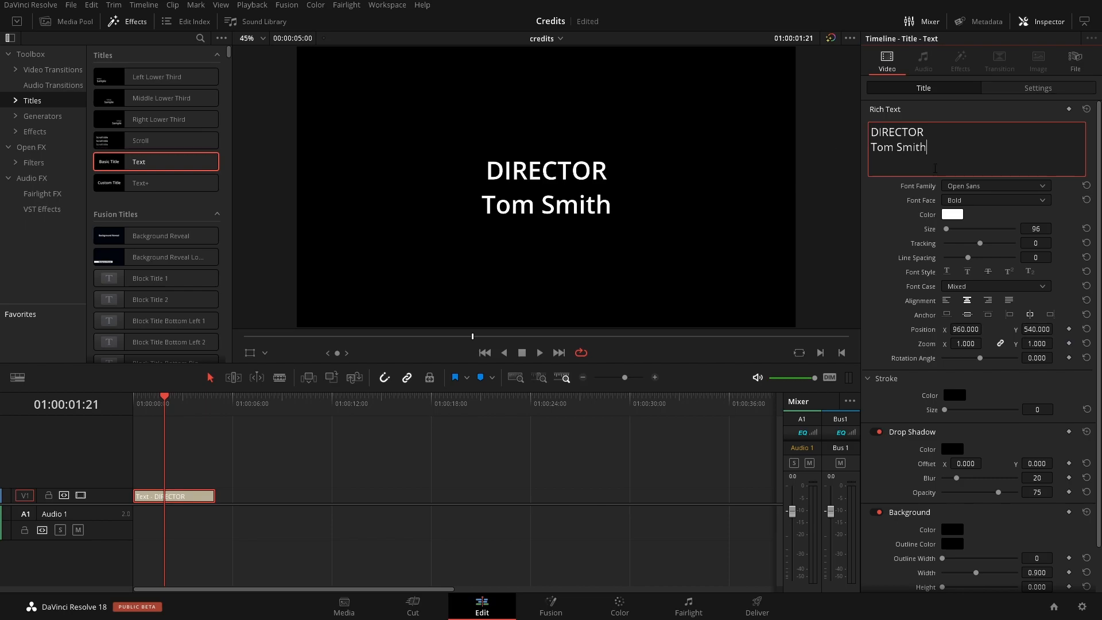
double_click(896, 131)
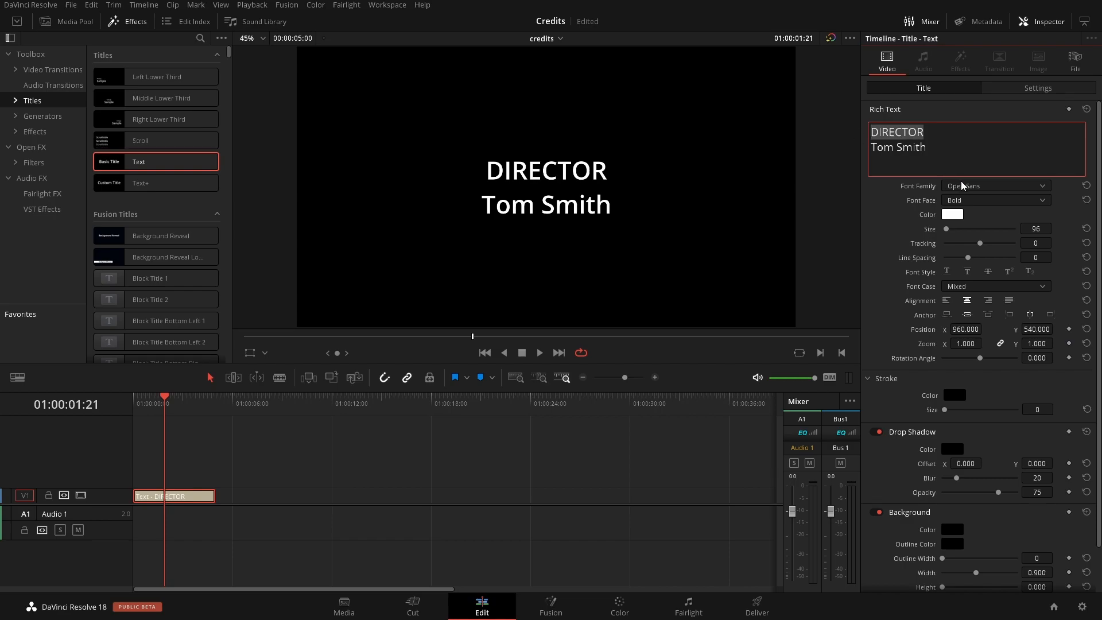
click(993, 185)
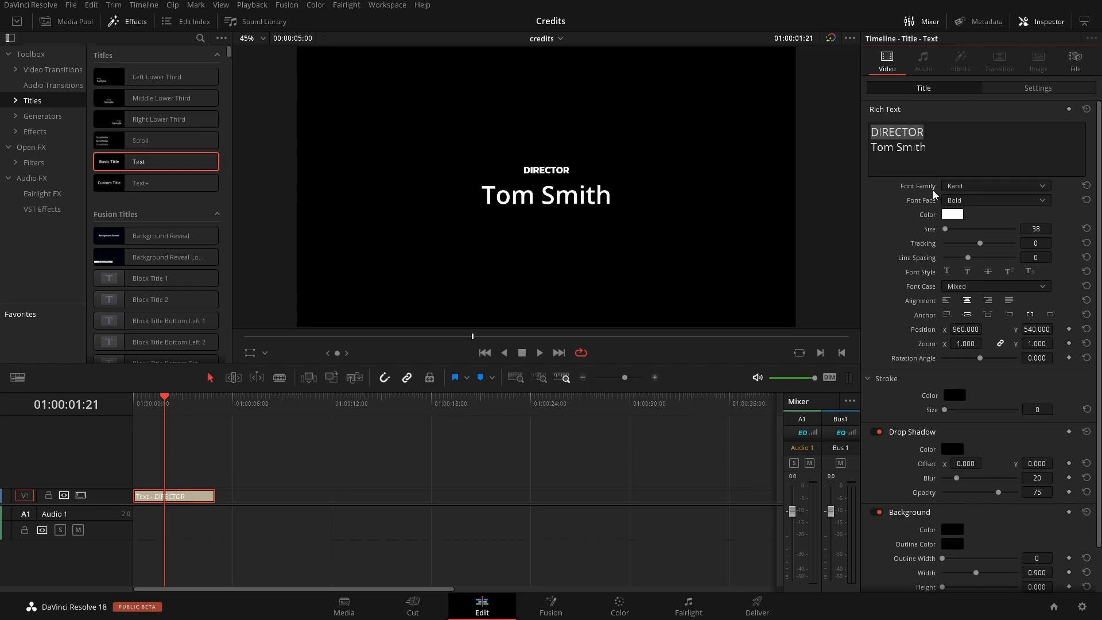
mouse_move(705, 264)
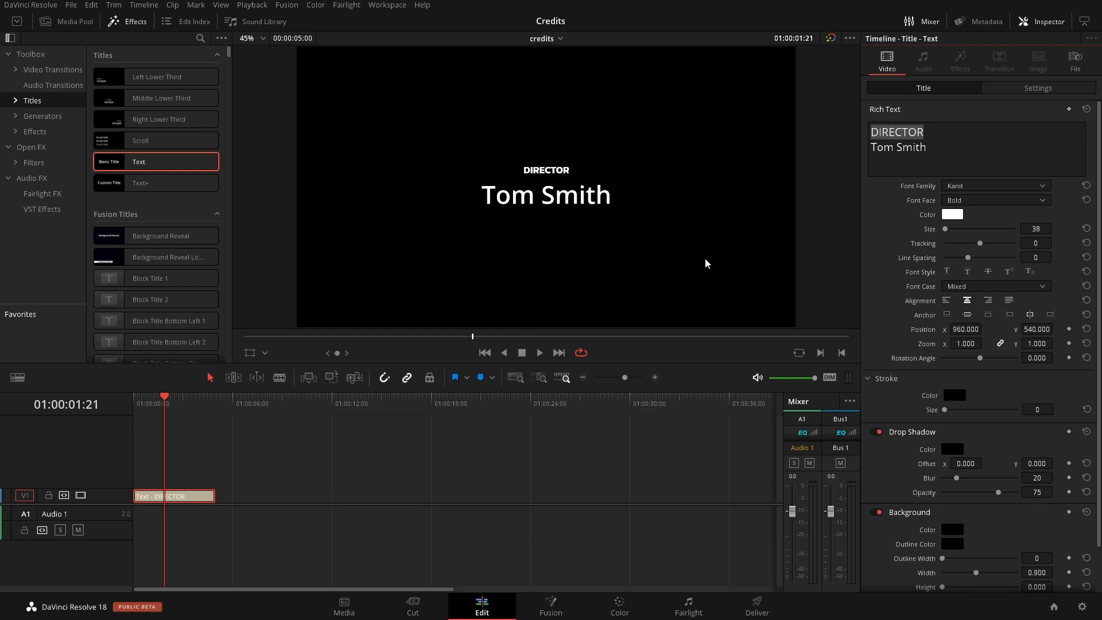
mouse_move(207, 473)
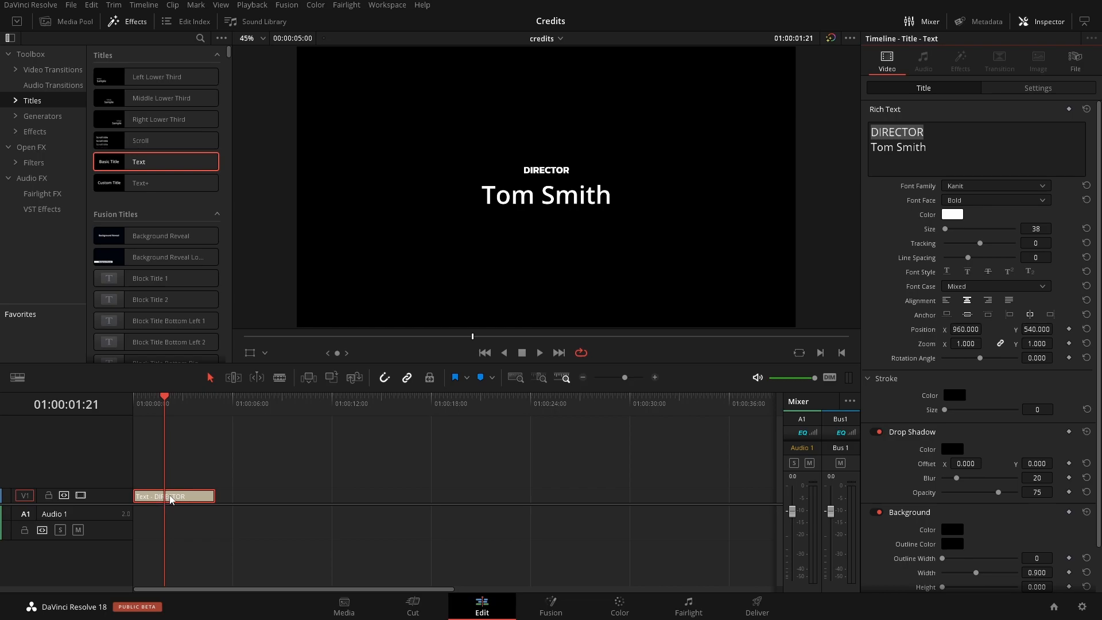
Duplicate the title card after DIRECTOR and change it to PRODUCER / Jack Lee.
drag(168, 496, 253, 496)
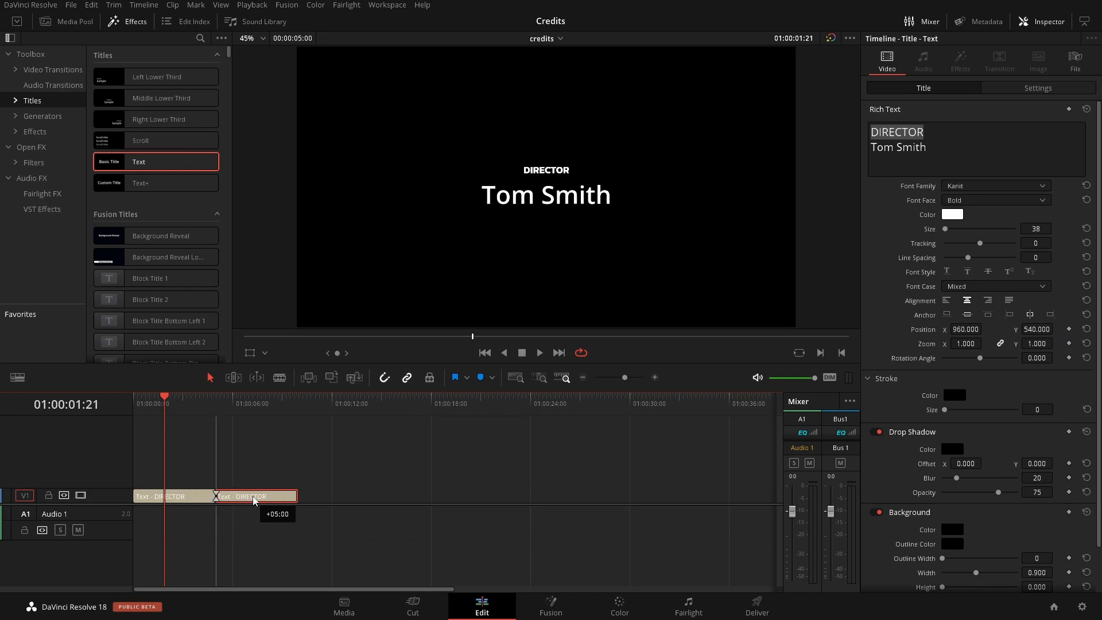
drag(253, 496, 256, 496)
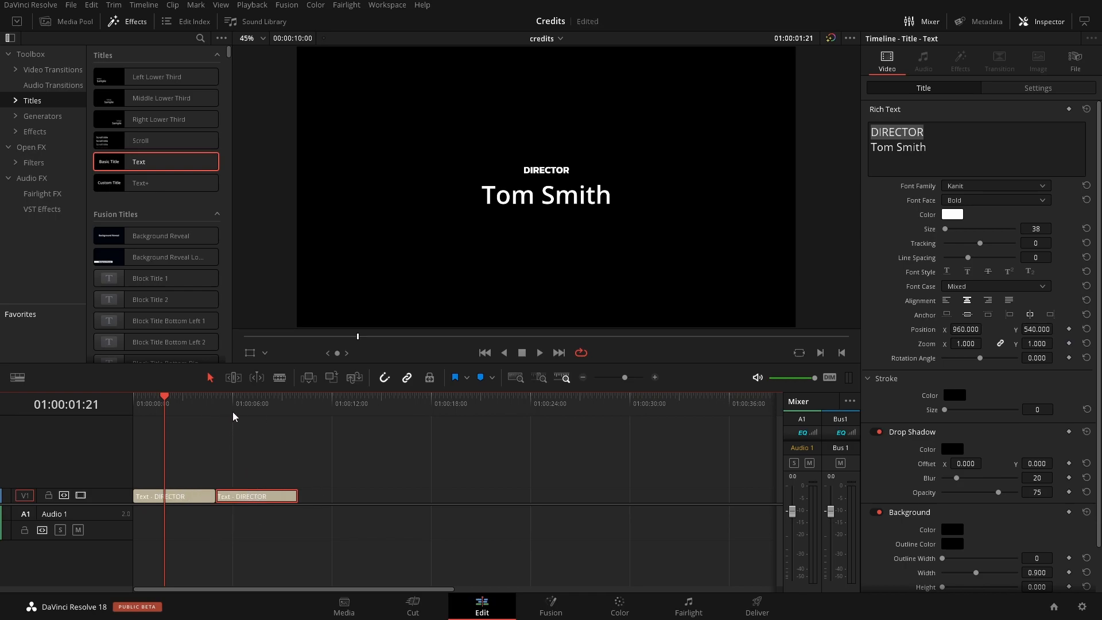
click(242, 496)
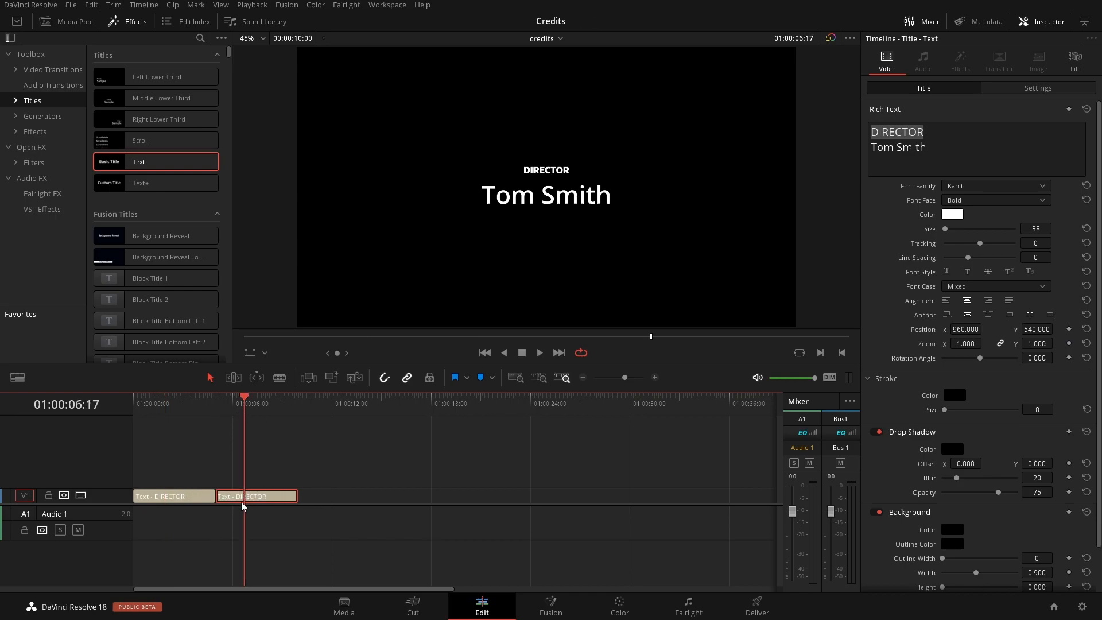
mouse_move(264, 520)
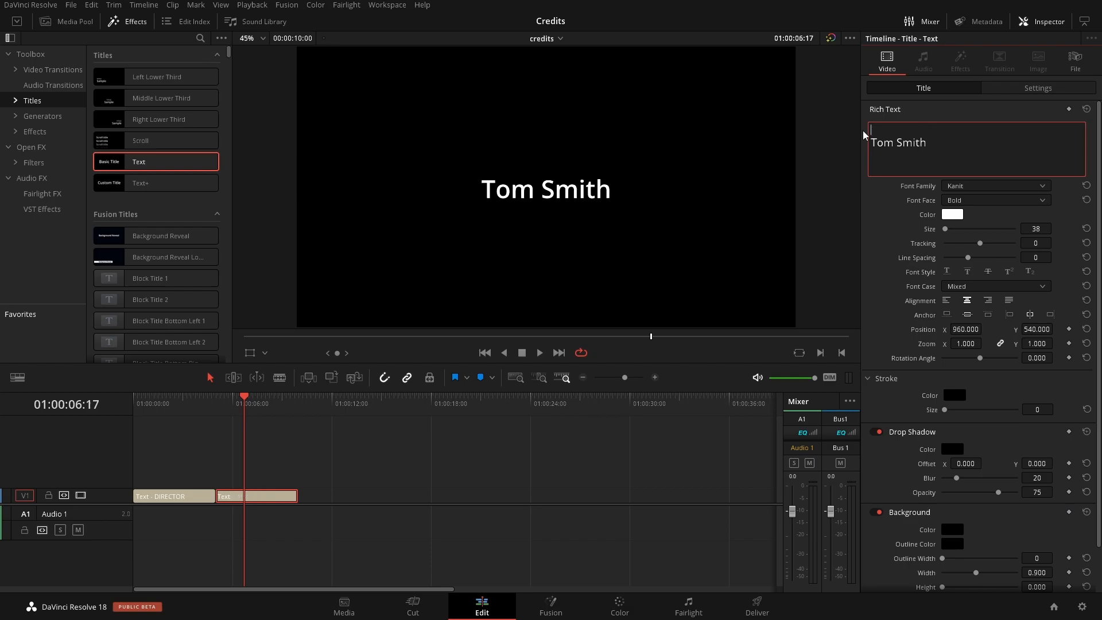
text(PRODUCER)
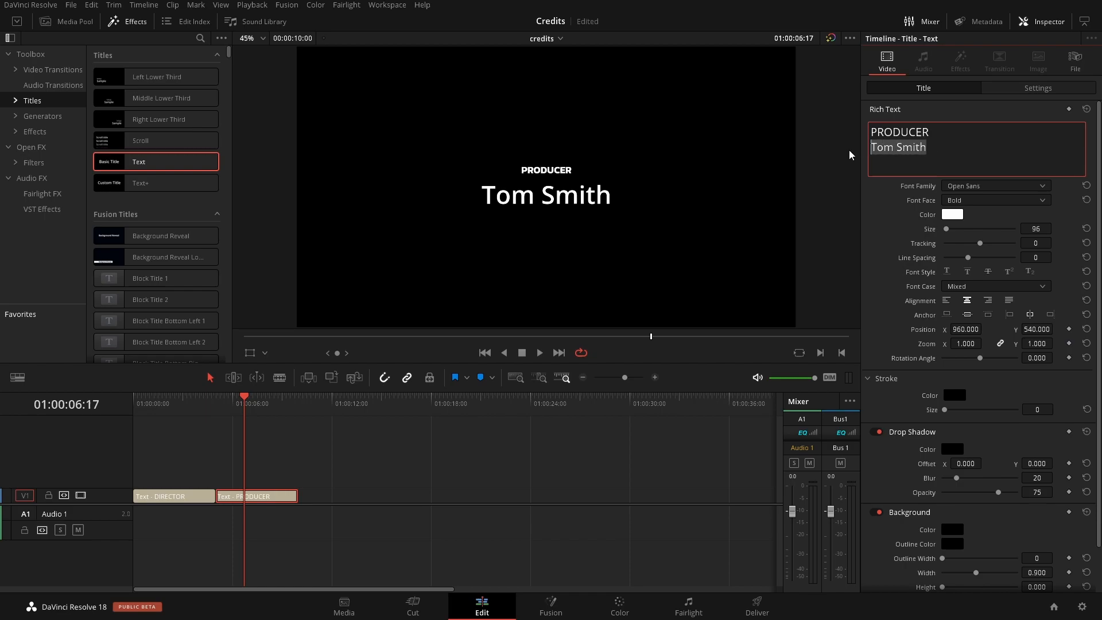
text(Jack Lee)
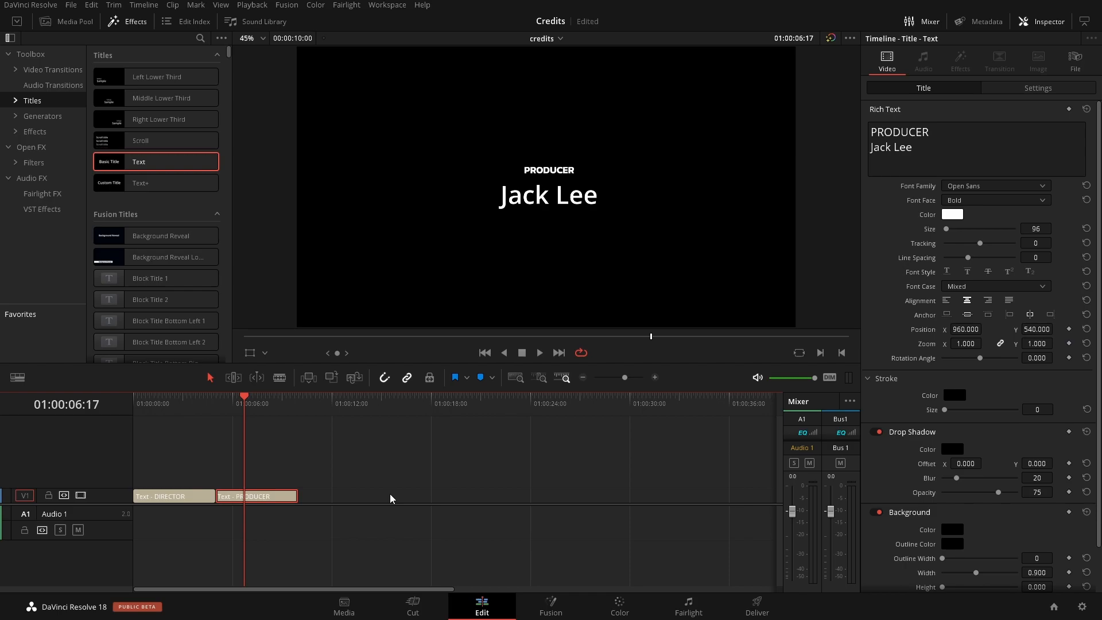
mouse_move(266, 500)
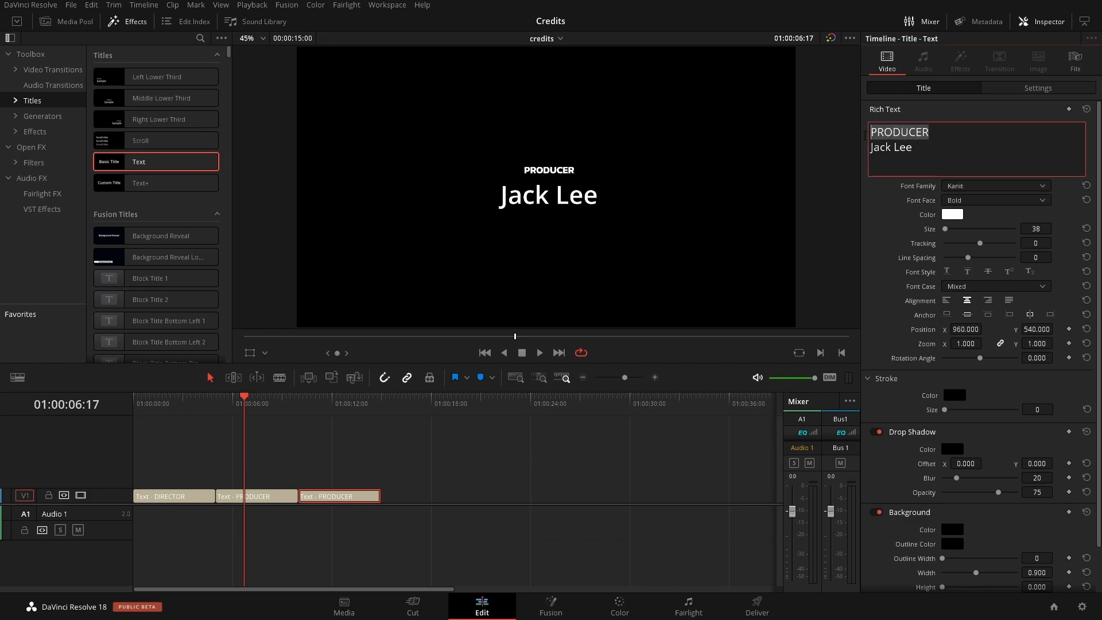
text(COSTUME DE)
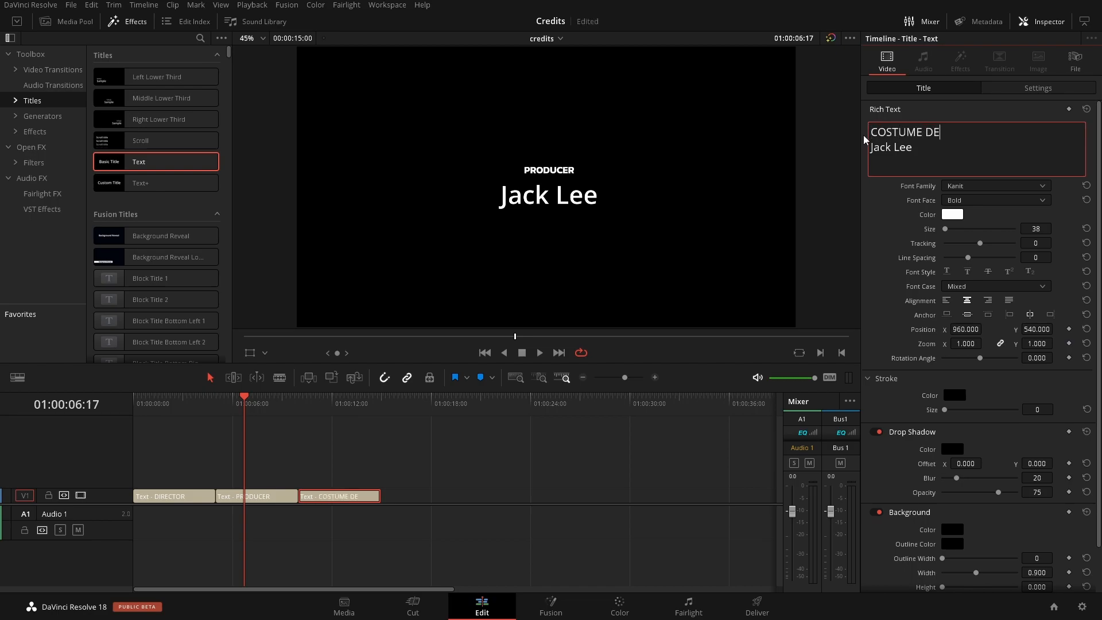
text(SIGNER)
click(977, 147)
text(L)
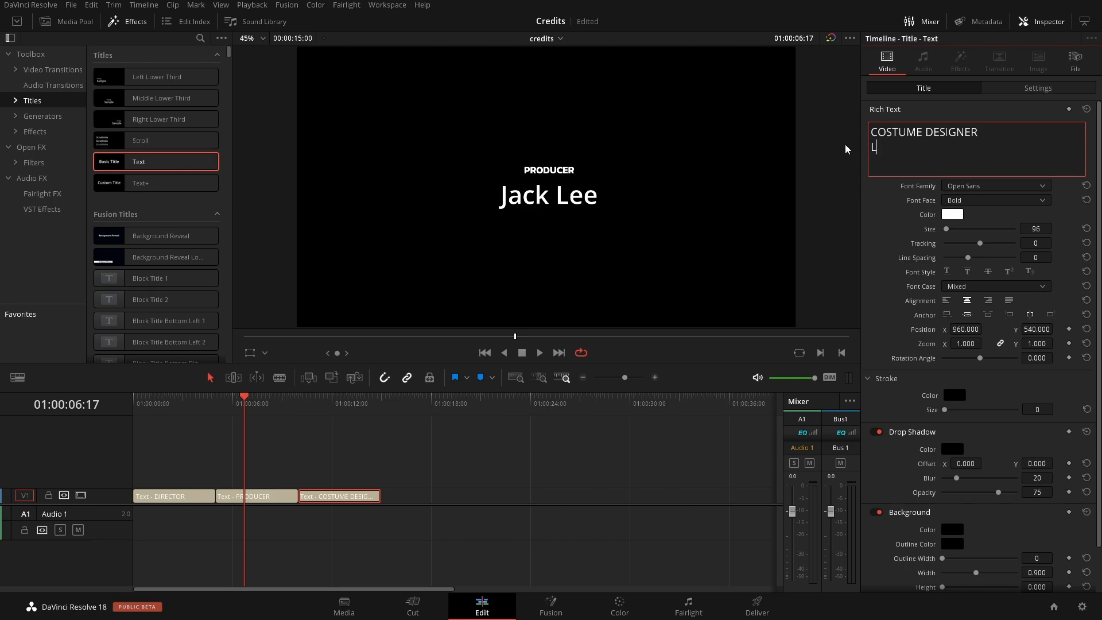
text(isa Miller)
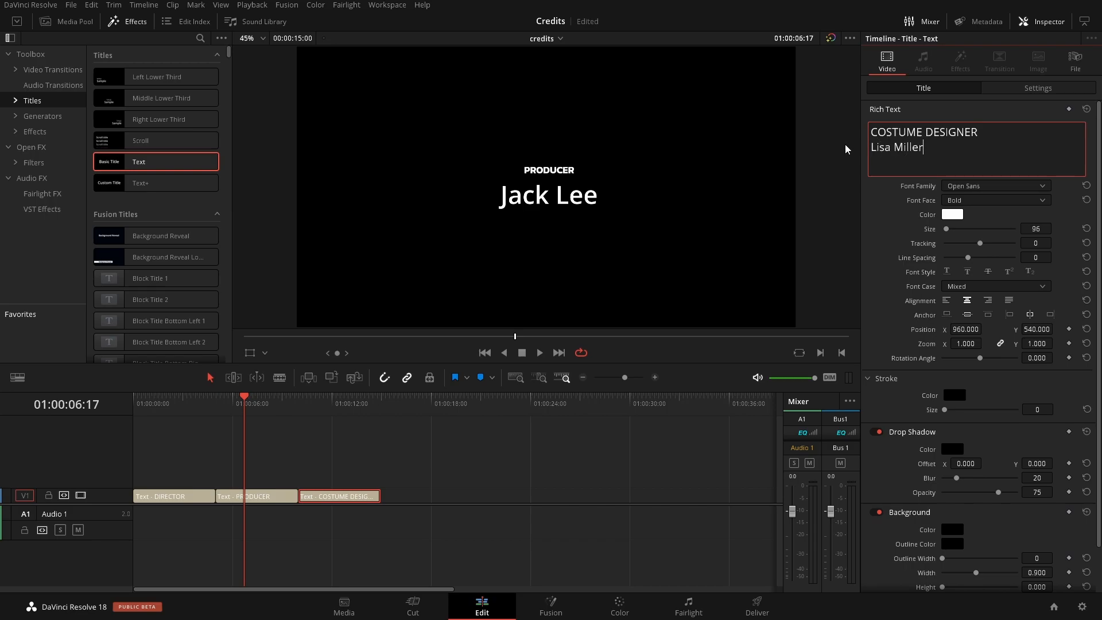
click(332, 398)
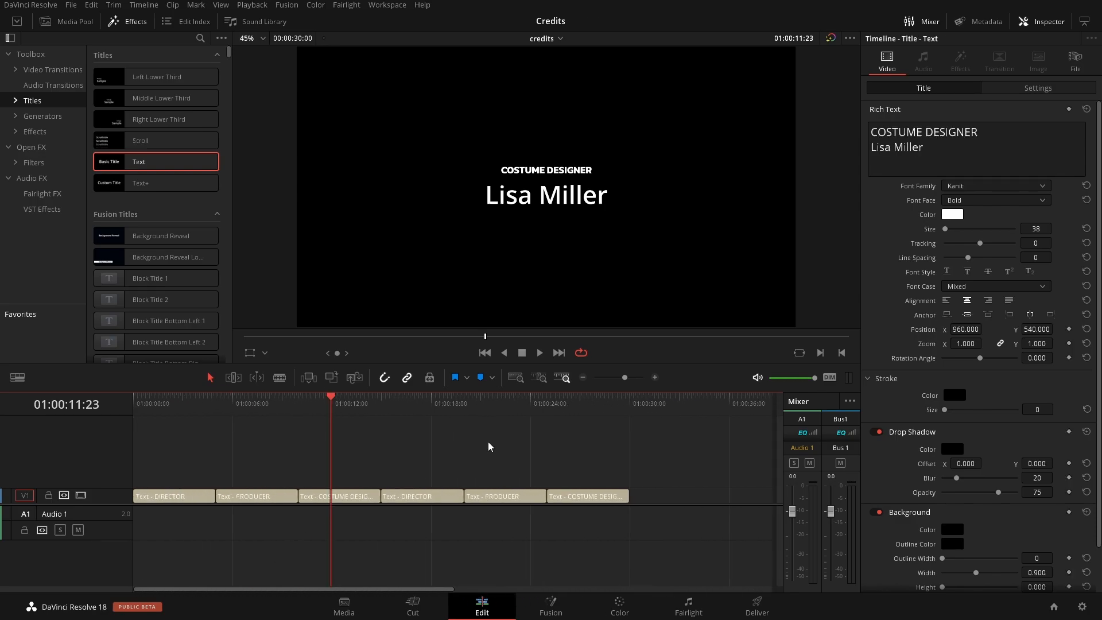
mouse_move(504, 444)
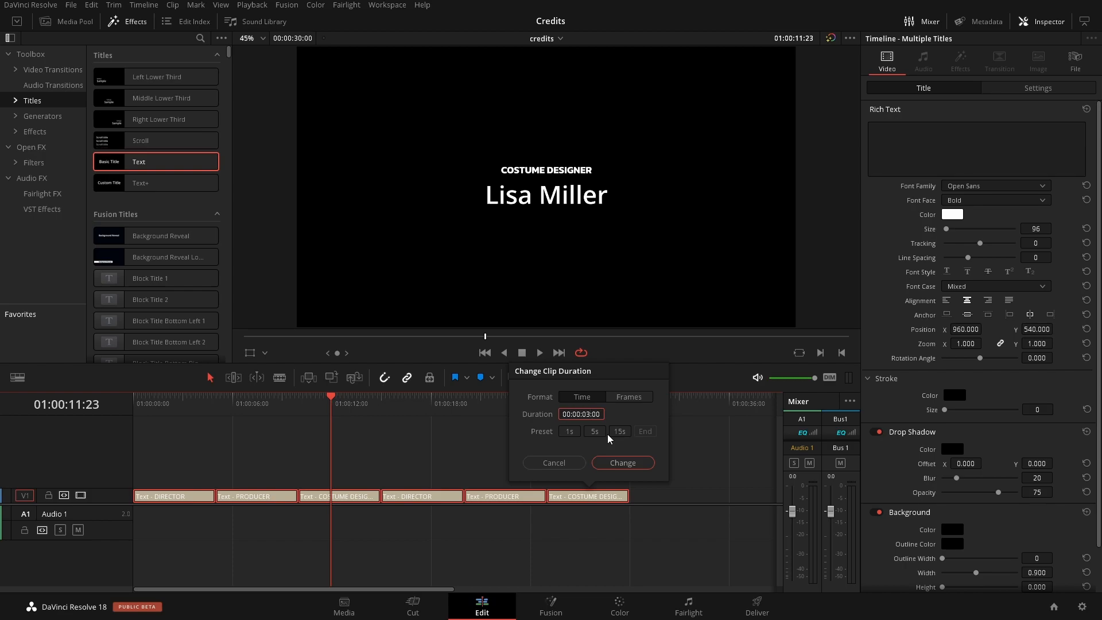
Set all six credit cards to a duration of 00:00:03:00.
click(622, 462)
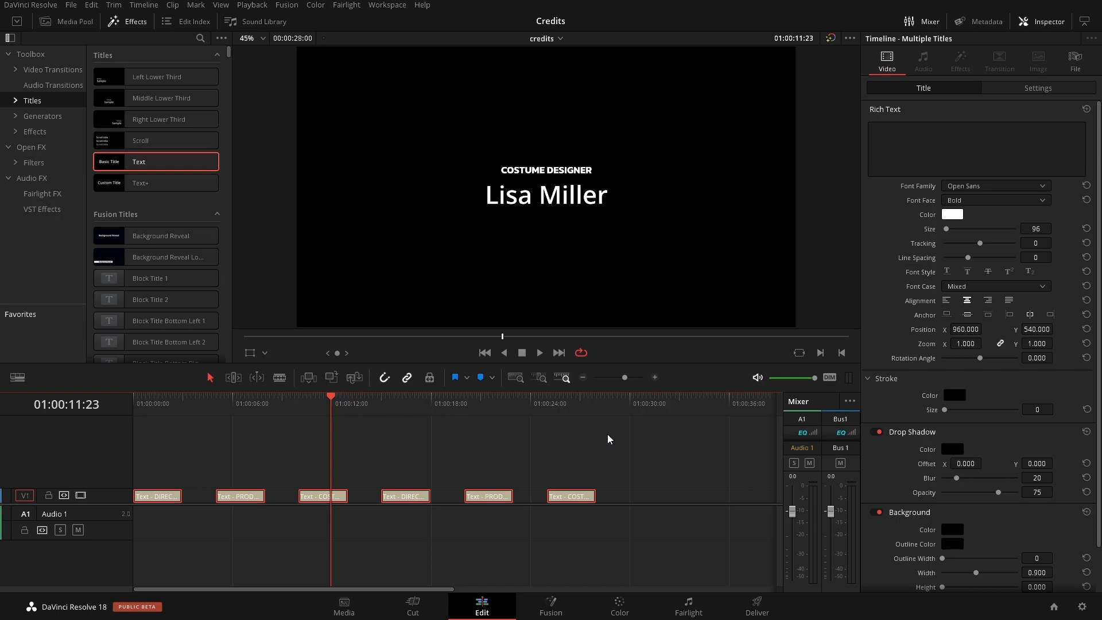
click(90, 5)
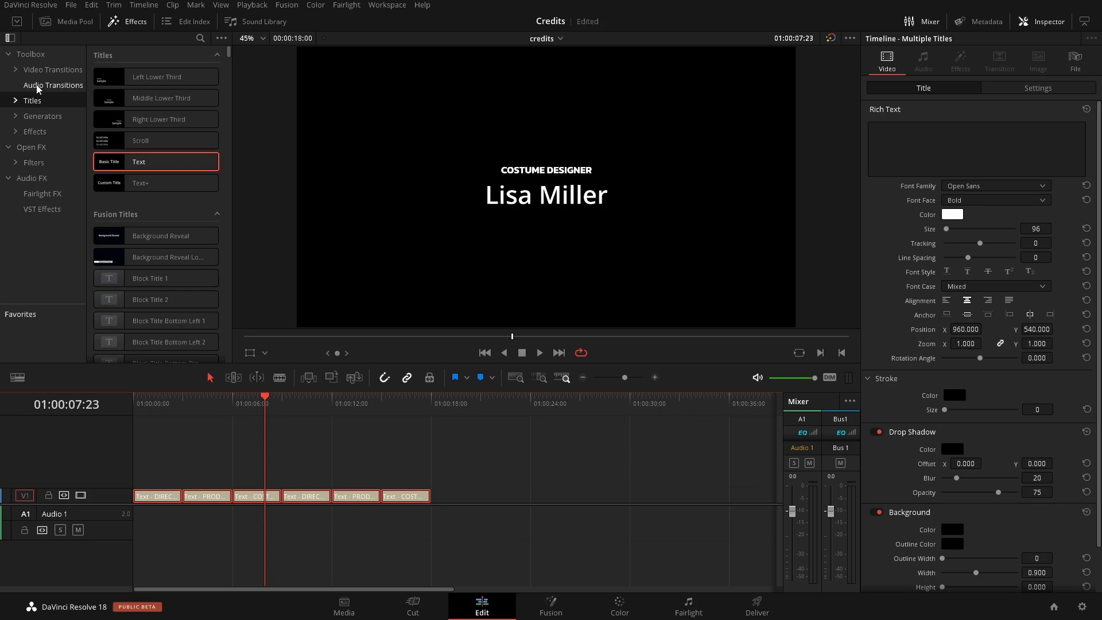
mouse_move(37, 75)
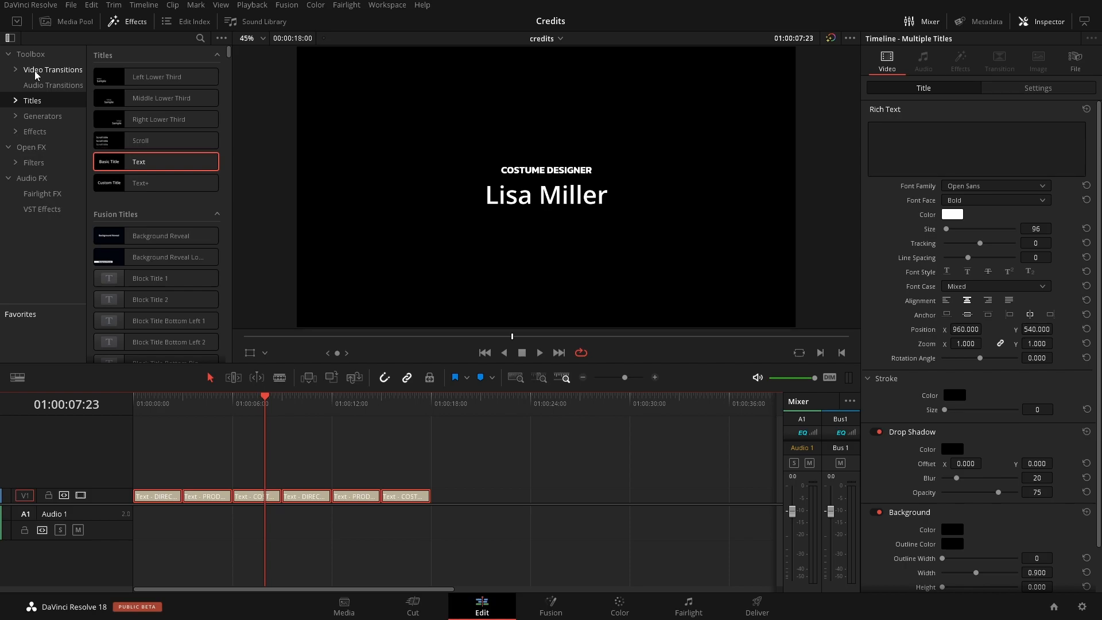
Add Dip To Color Dissolve transitions from Video Transitions to the selected edit points.
click(53, 70)
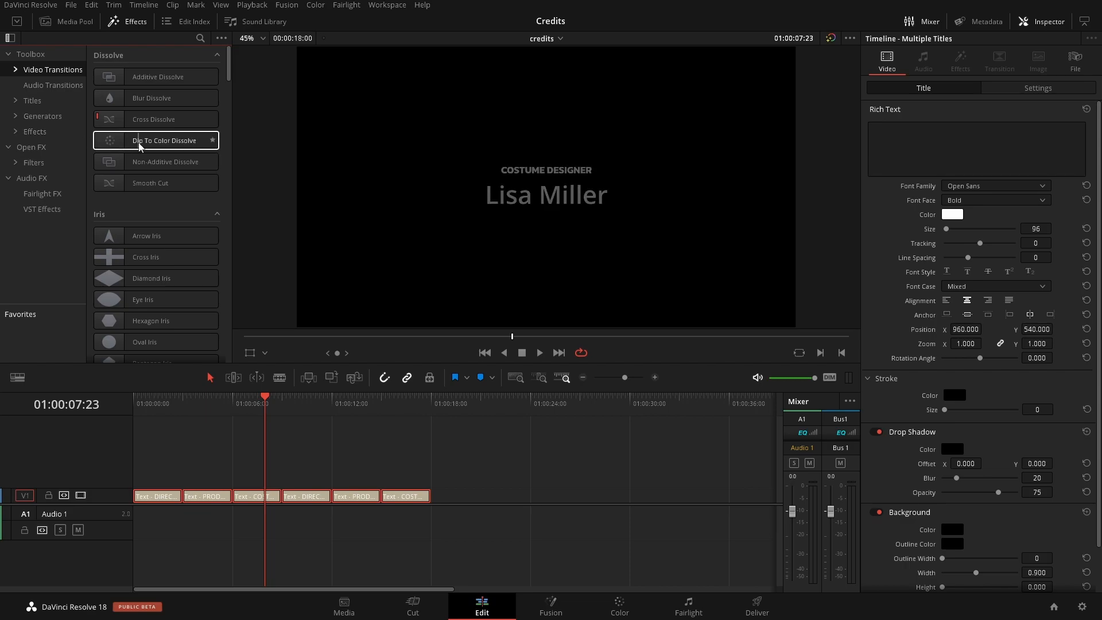
right_click(166, 140)
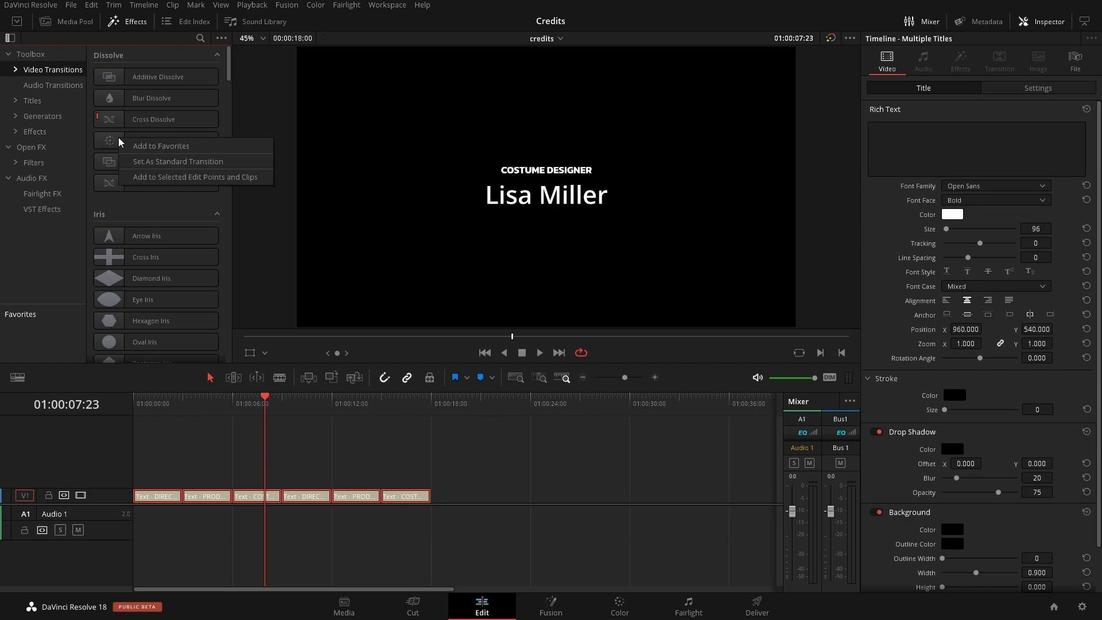
mouse_move(178, 161)
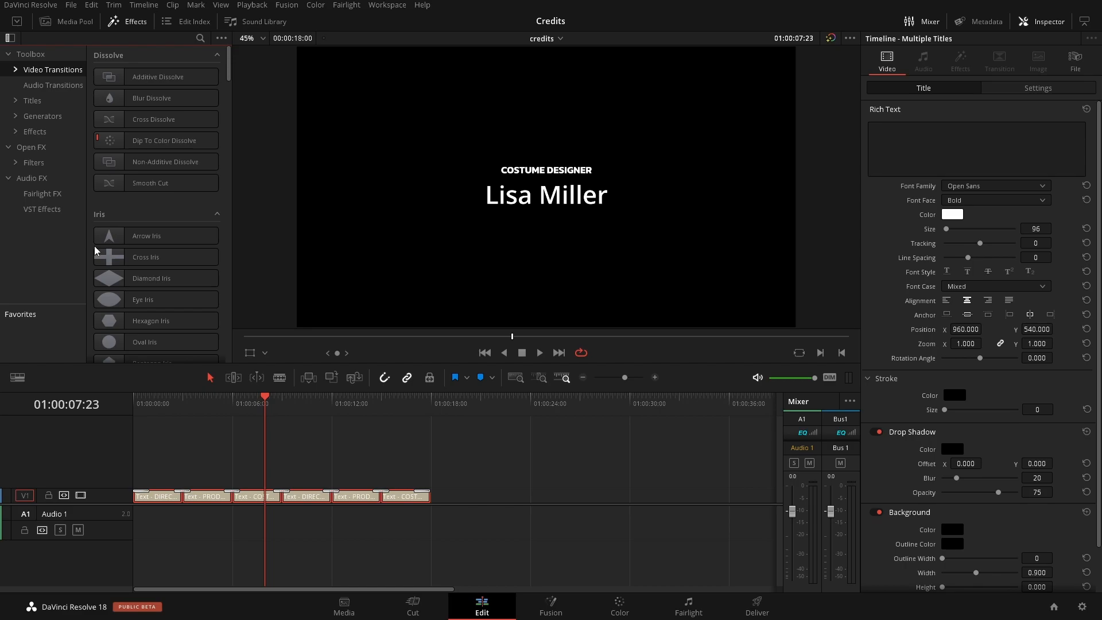
mouse_move(606, 258)
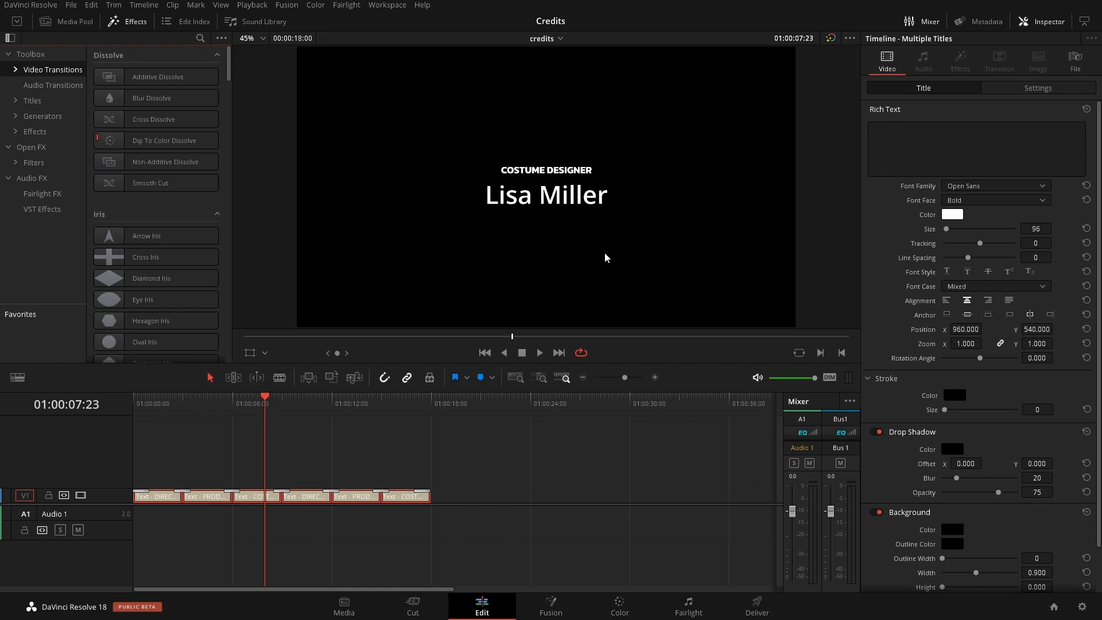
mouse_move(947, 47)
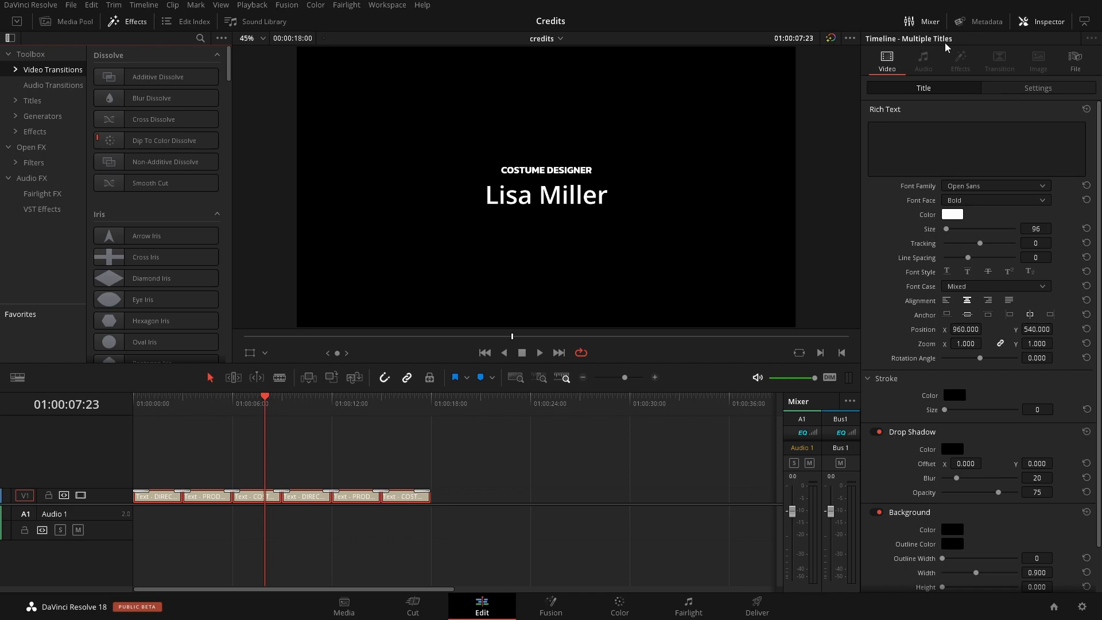
mouse_move(1054, 119)
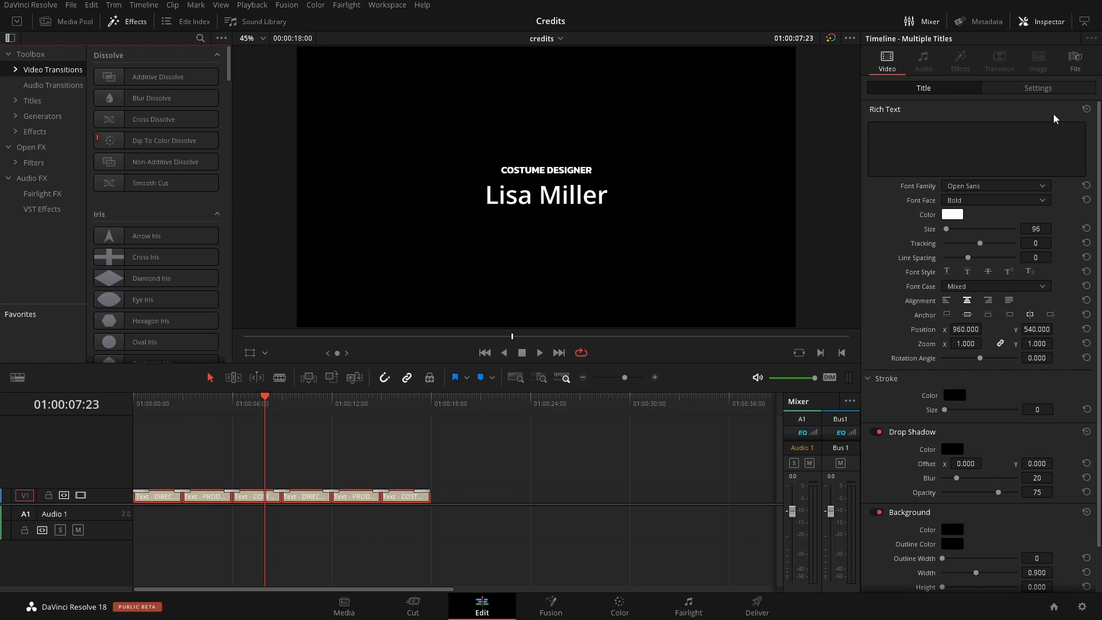
Enable Dynamic Zoom on the credit titles and preview the credits playback.
click(1037, 88)
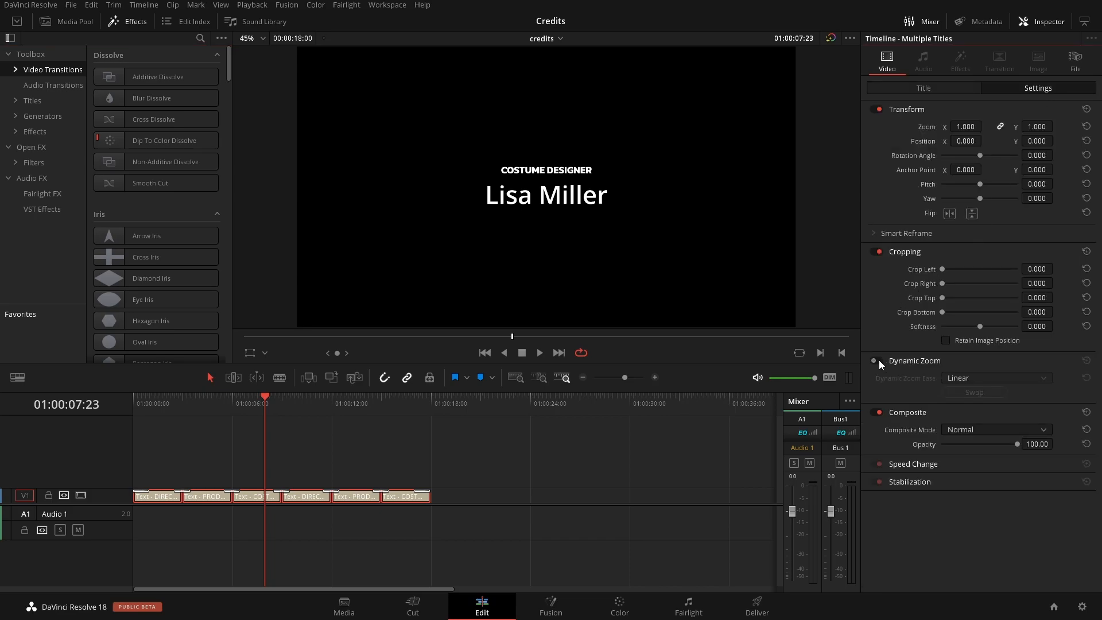
click(874, 361)
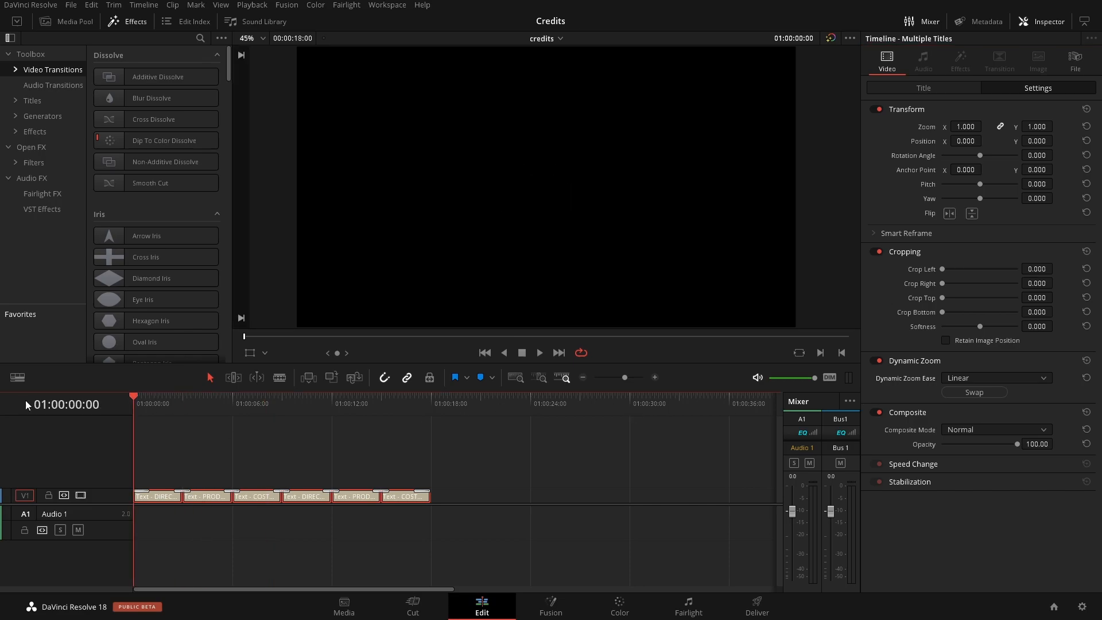
click(539, 353)
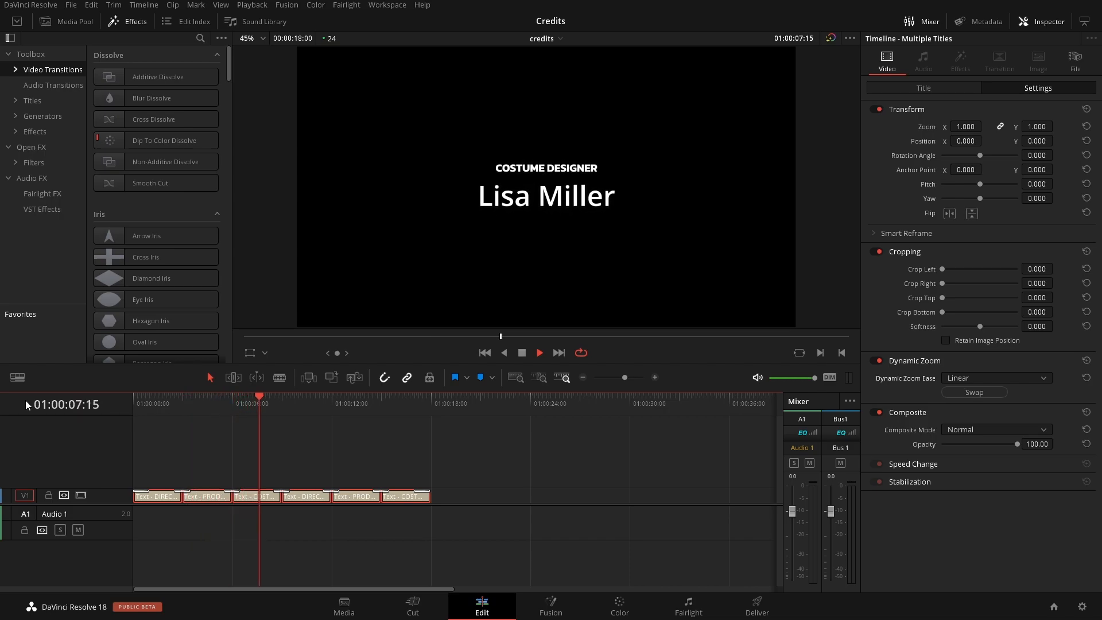
click(294, 396)
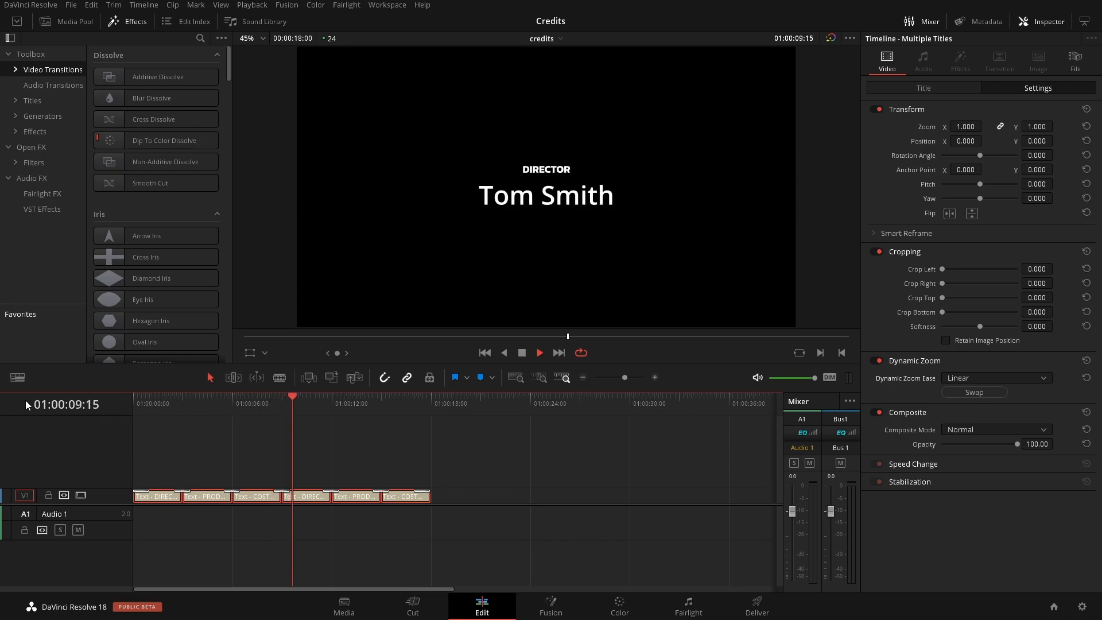
click(539, 352)
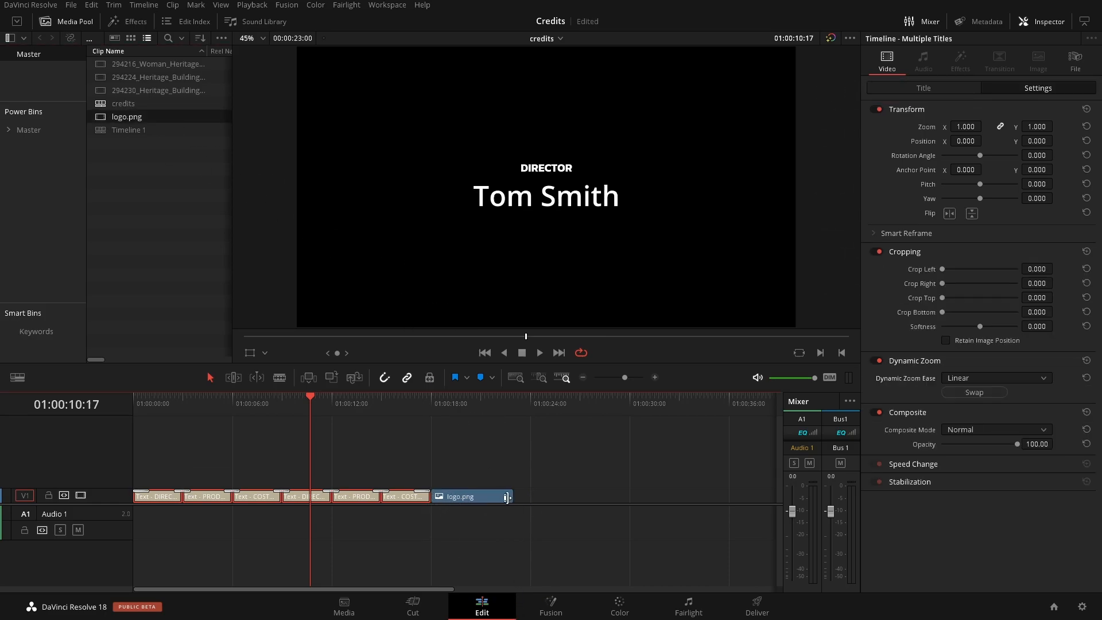
Shorten the logo clip's duration and inspect the dip-to-color transition before it.
click(470, 496)
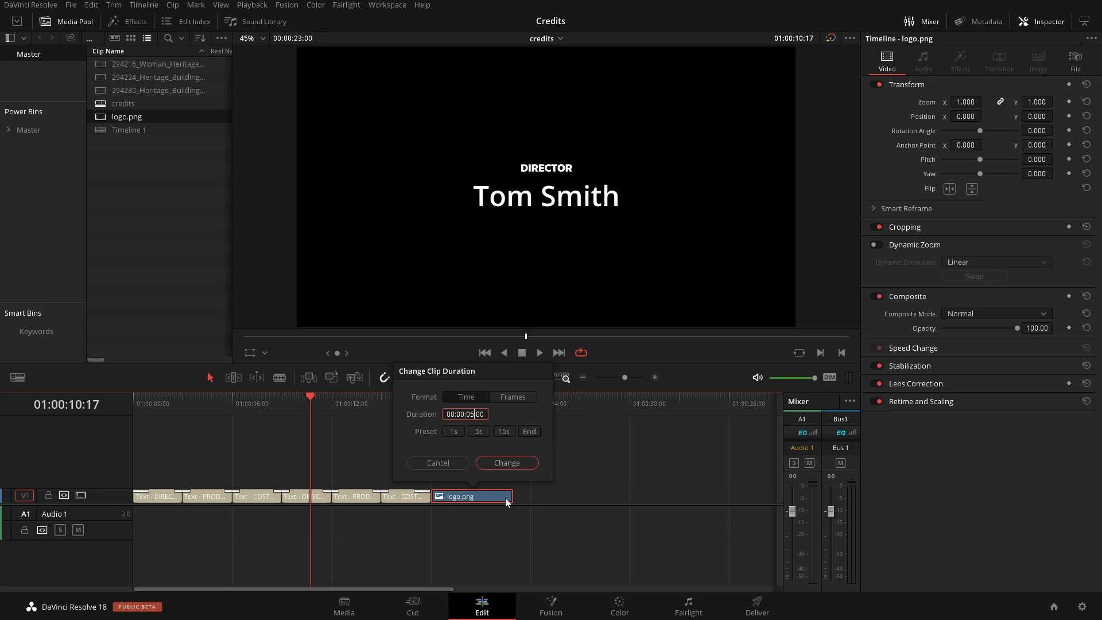
click(507, 463)
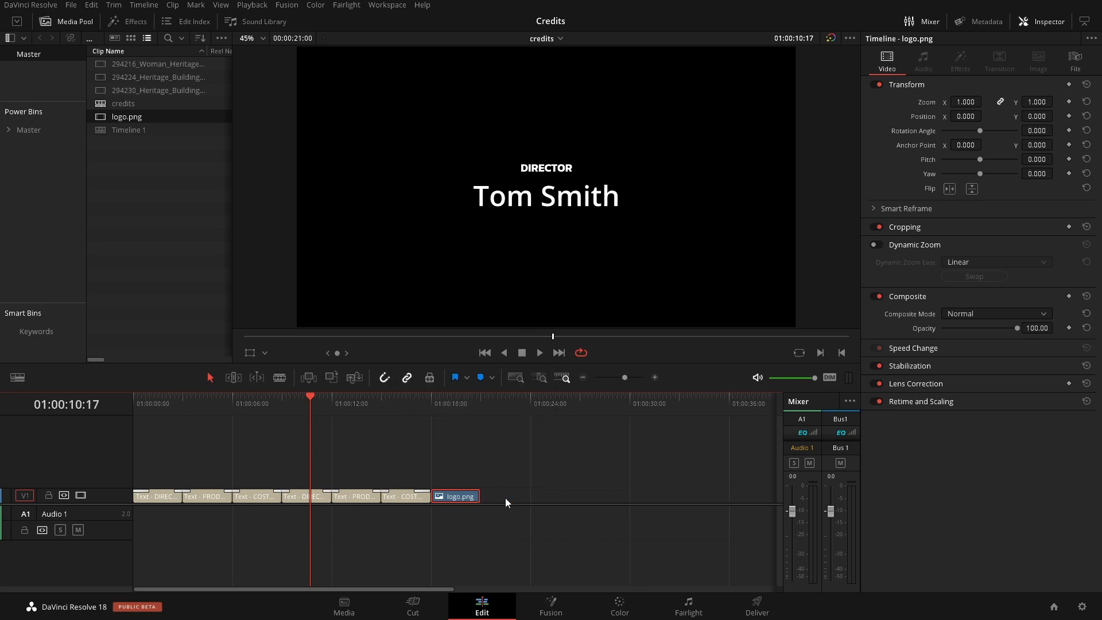
mouse_move(518, 438)
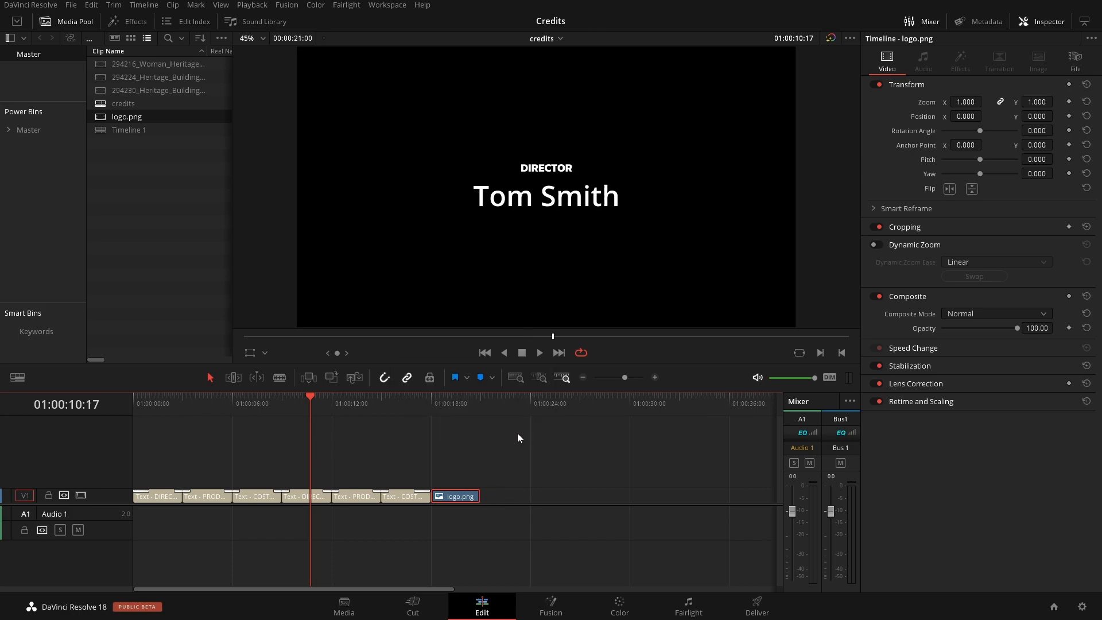
click(422, 496)
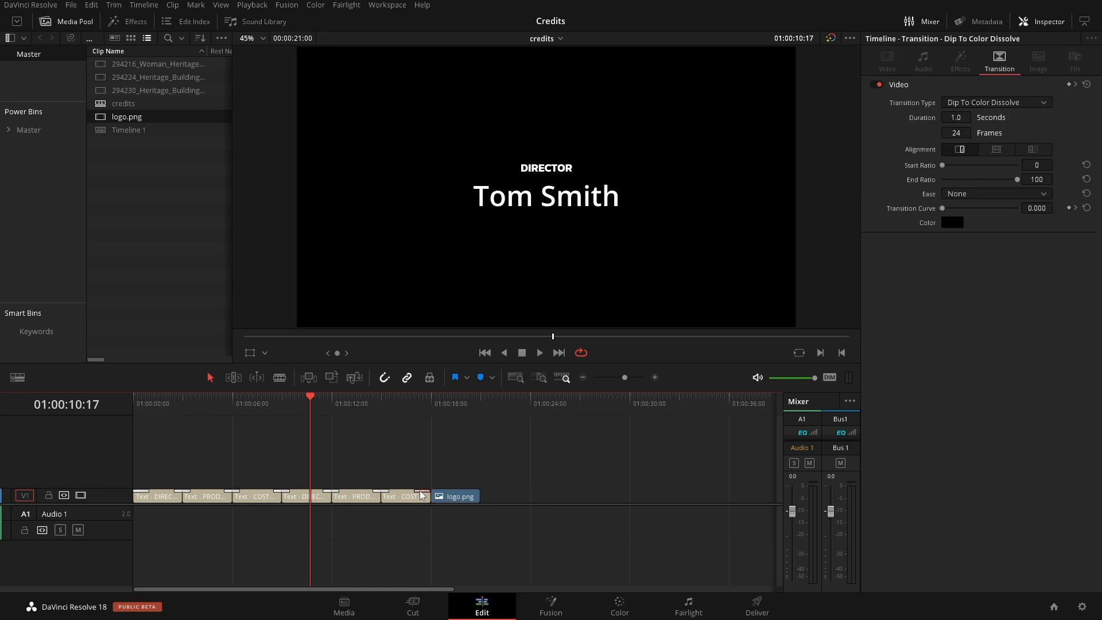
click(405, 496)
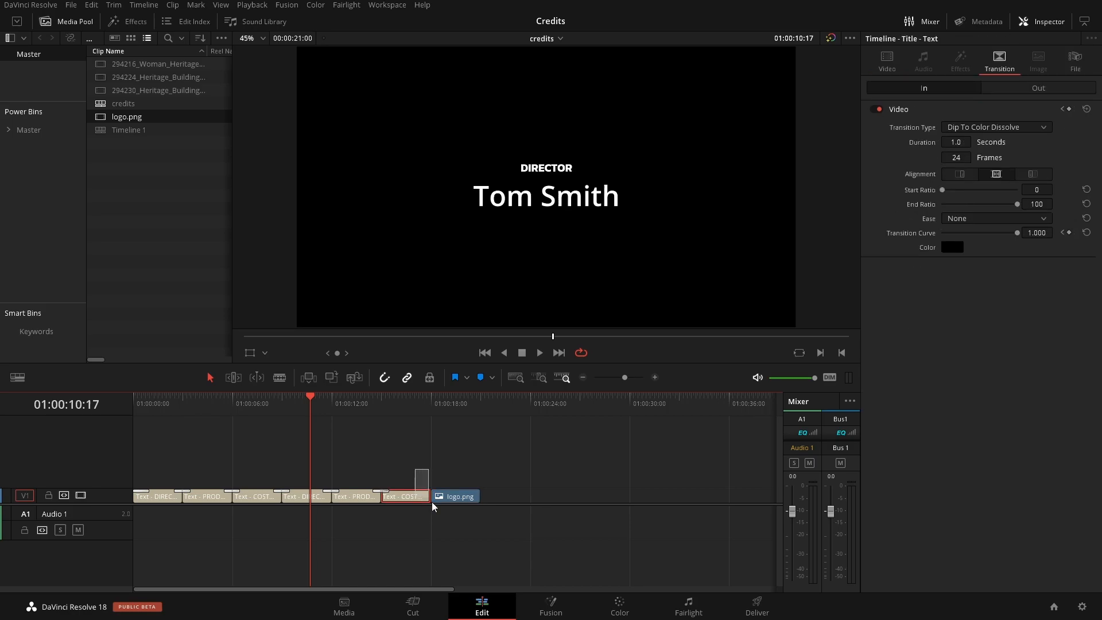
click(460, 496)
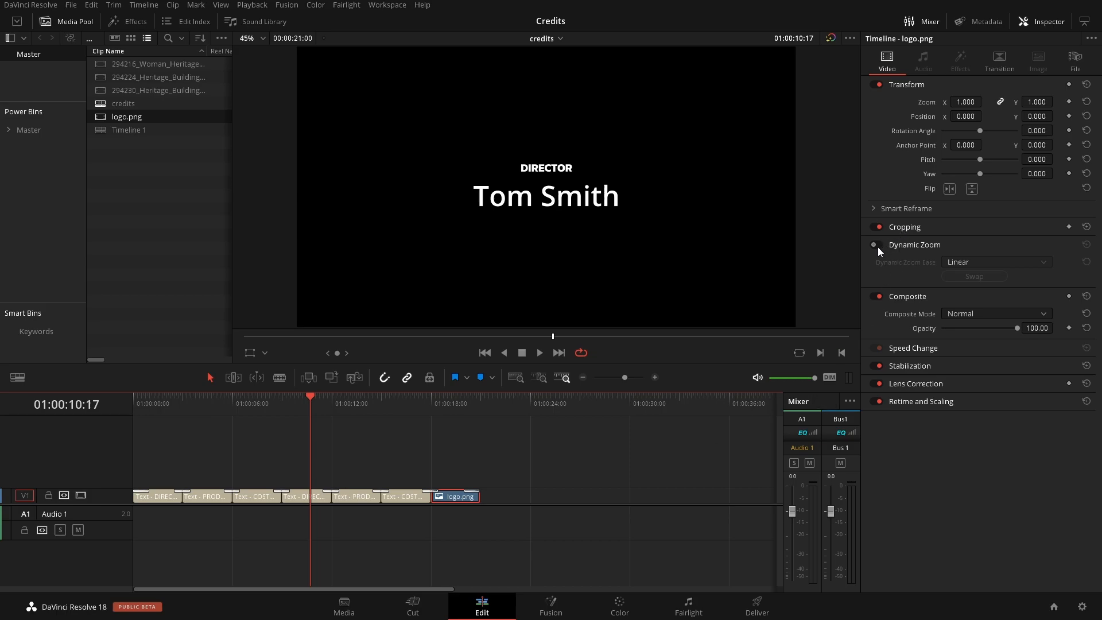
Enable Dynamic Zoom on logo.png and set its Transform Zoom X/Y to 0.580.
click(876, 245)
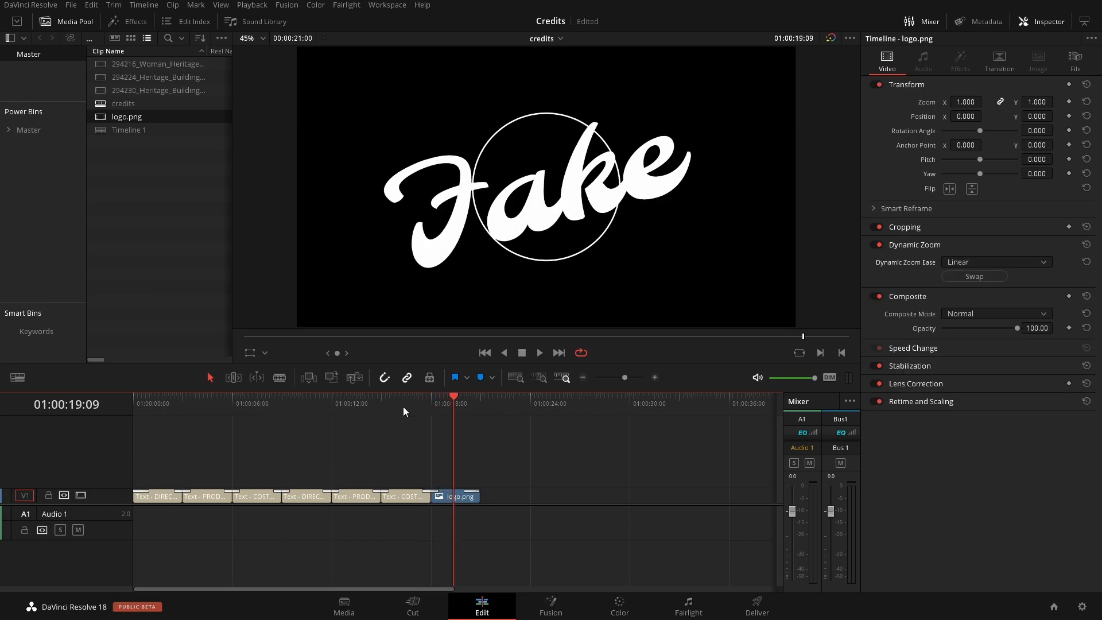
click(457, 496)
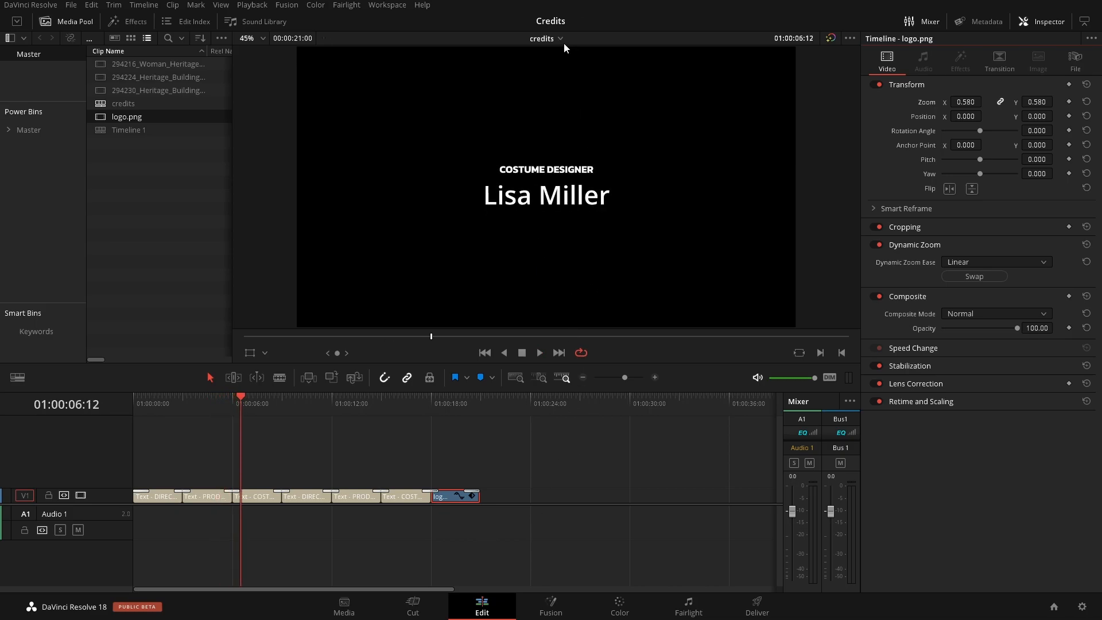
Switch to Timeline 1, add the credits timeline after the three heritage clips, and play it.
click(545, 38)
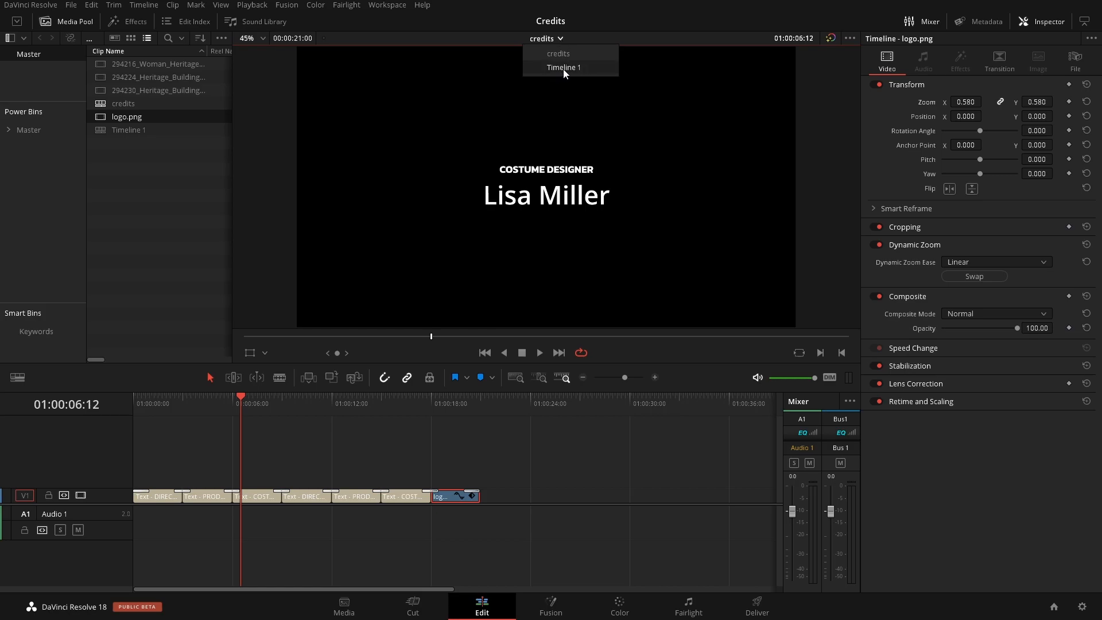
mouse_move(113, 133)
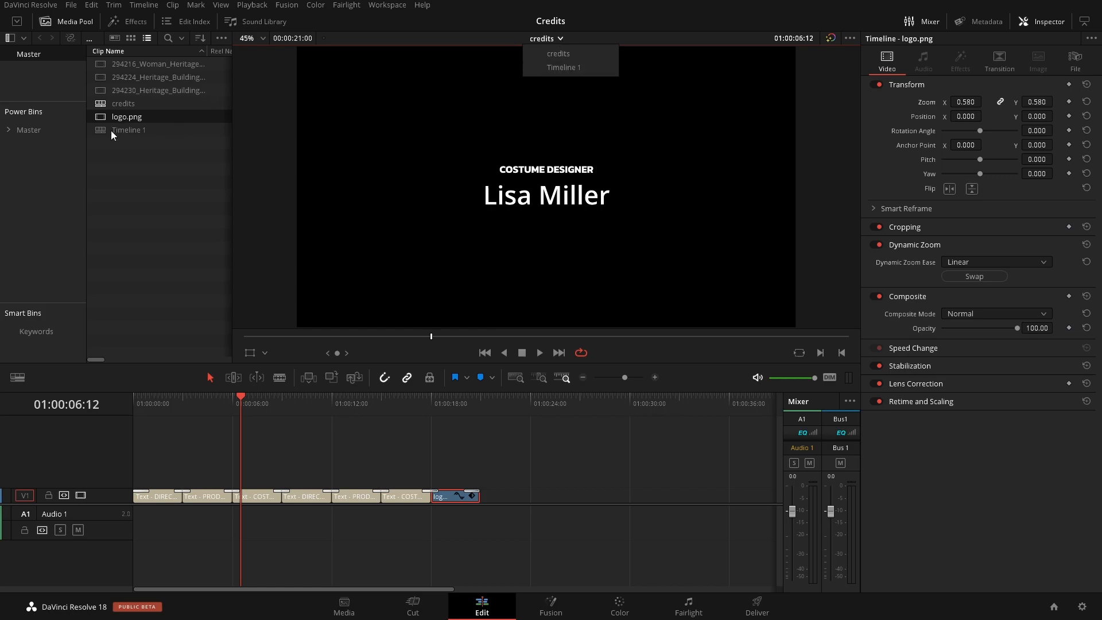
click(564, 67)
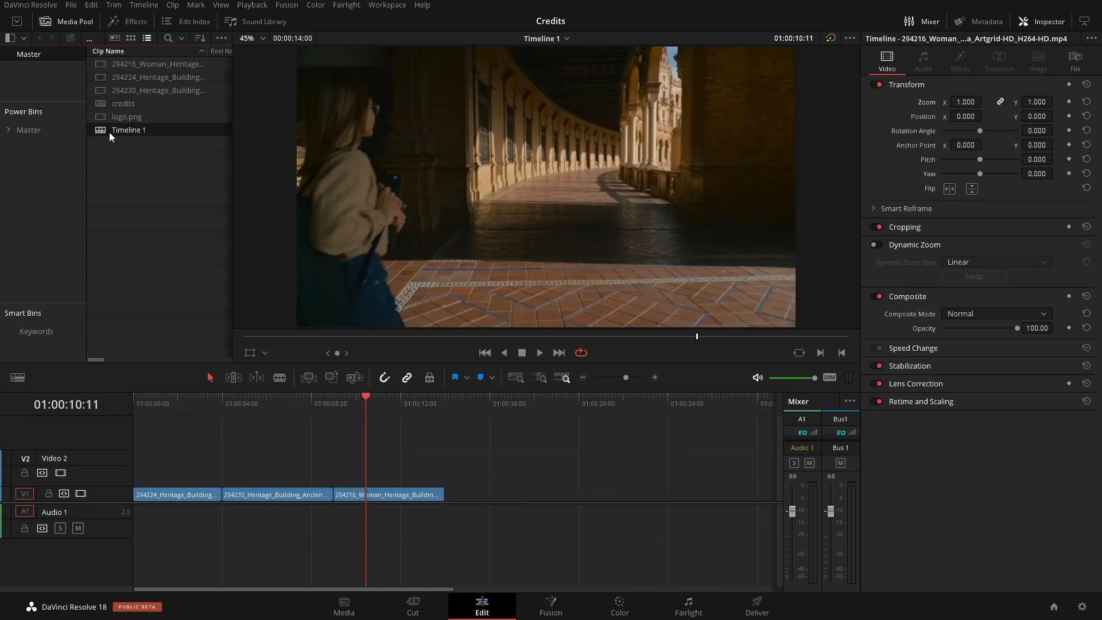
mouse_move(169, 301)
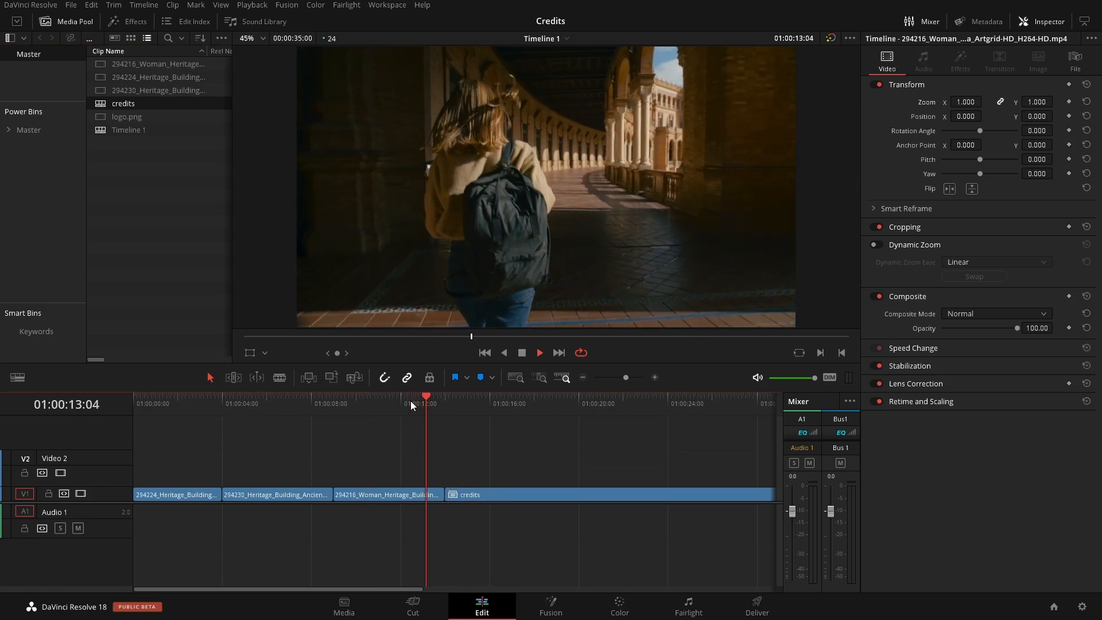
click(539, 352)
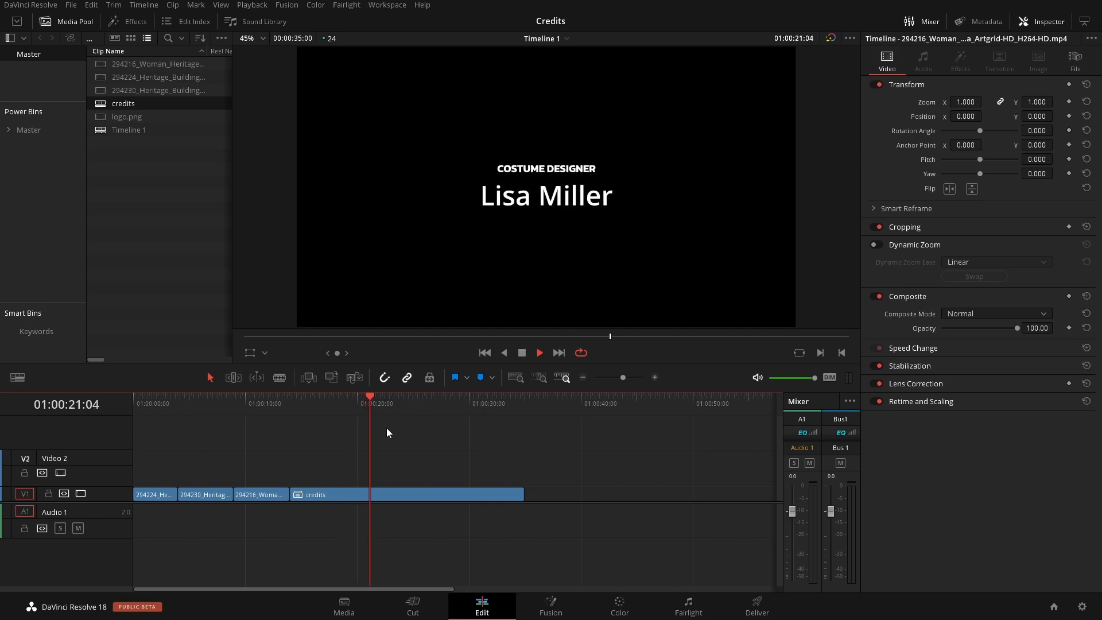
click(538, 352)
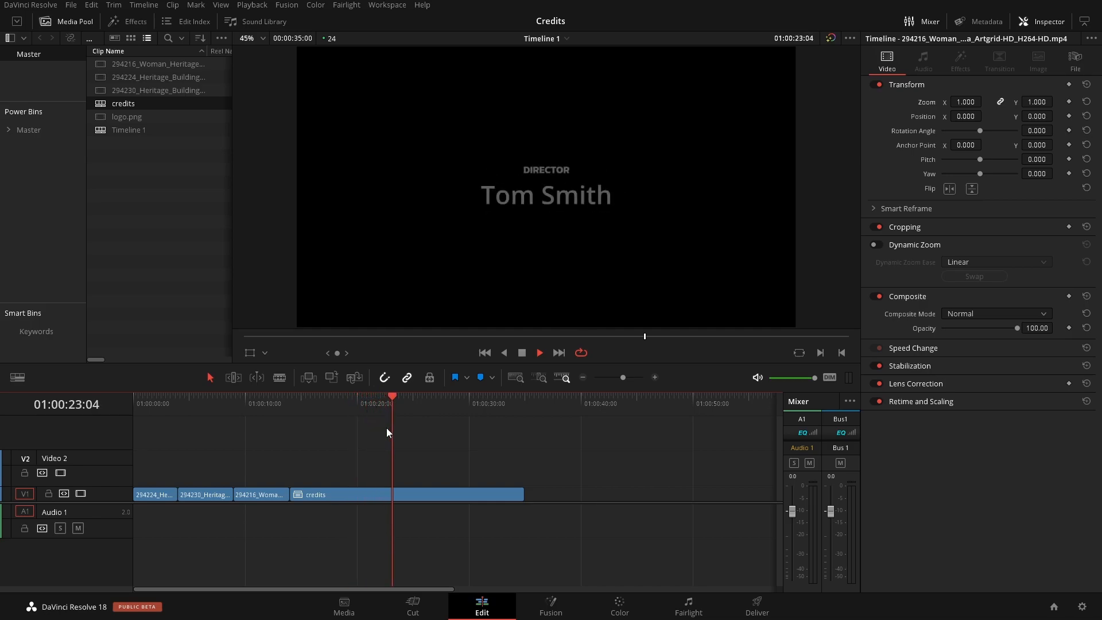